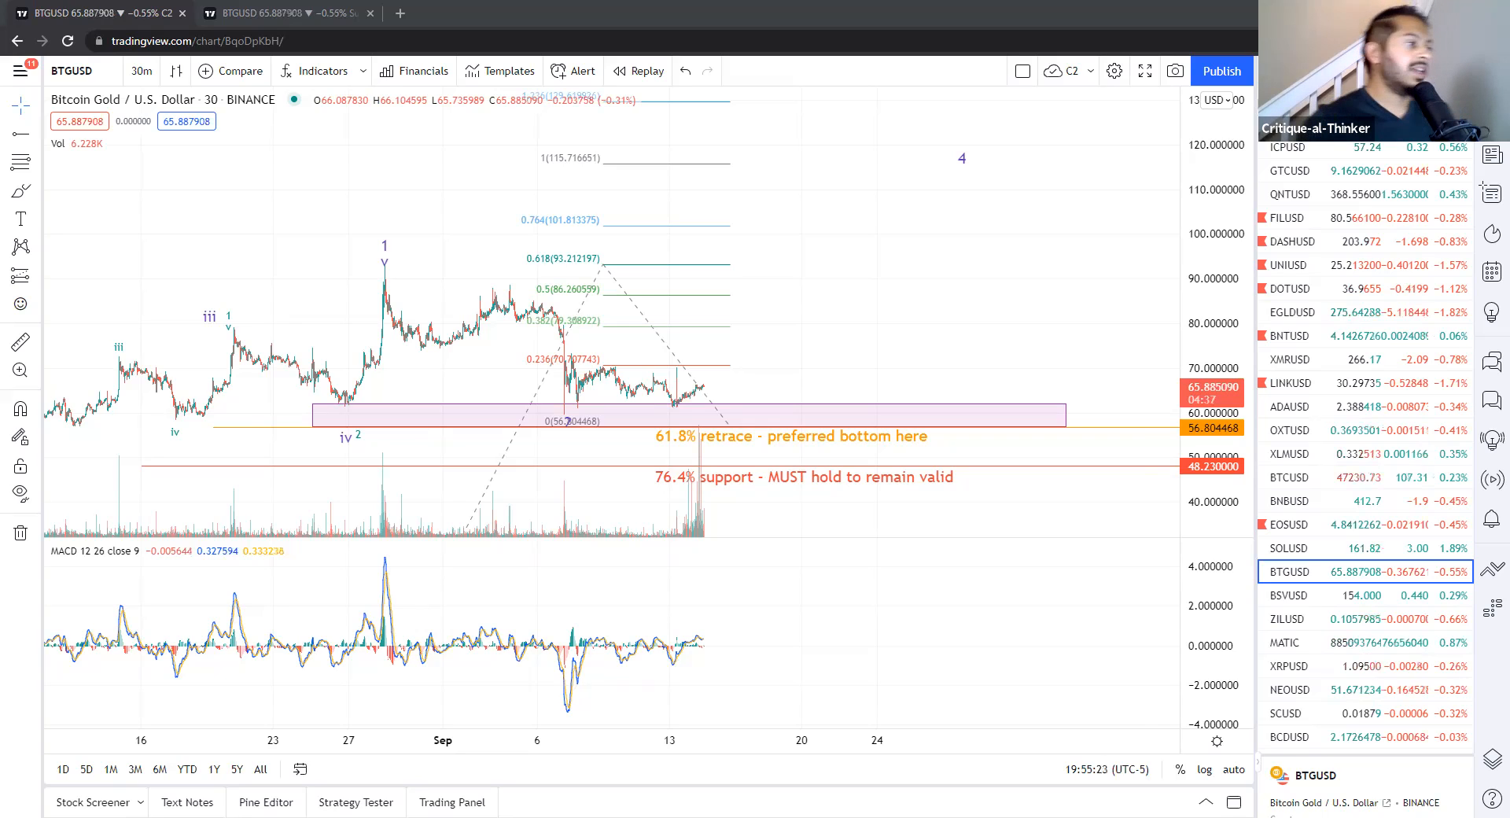
mouse_move(994, 281)
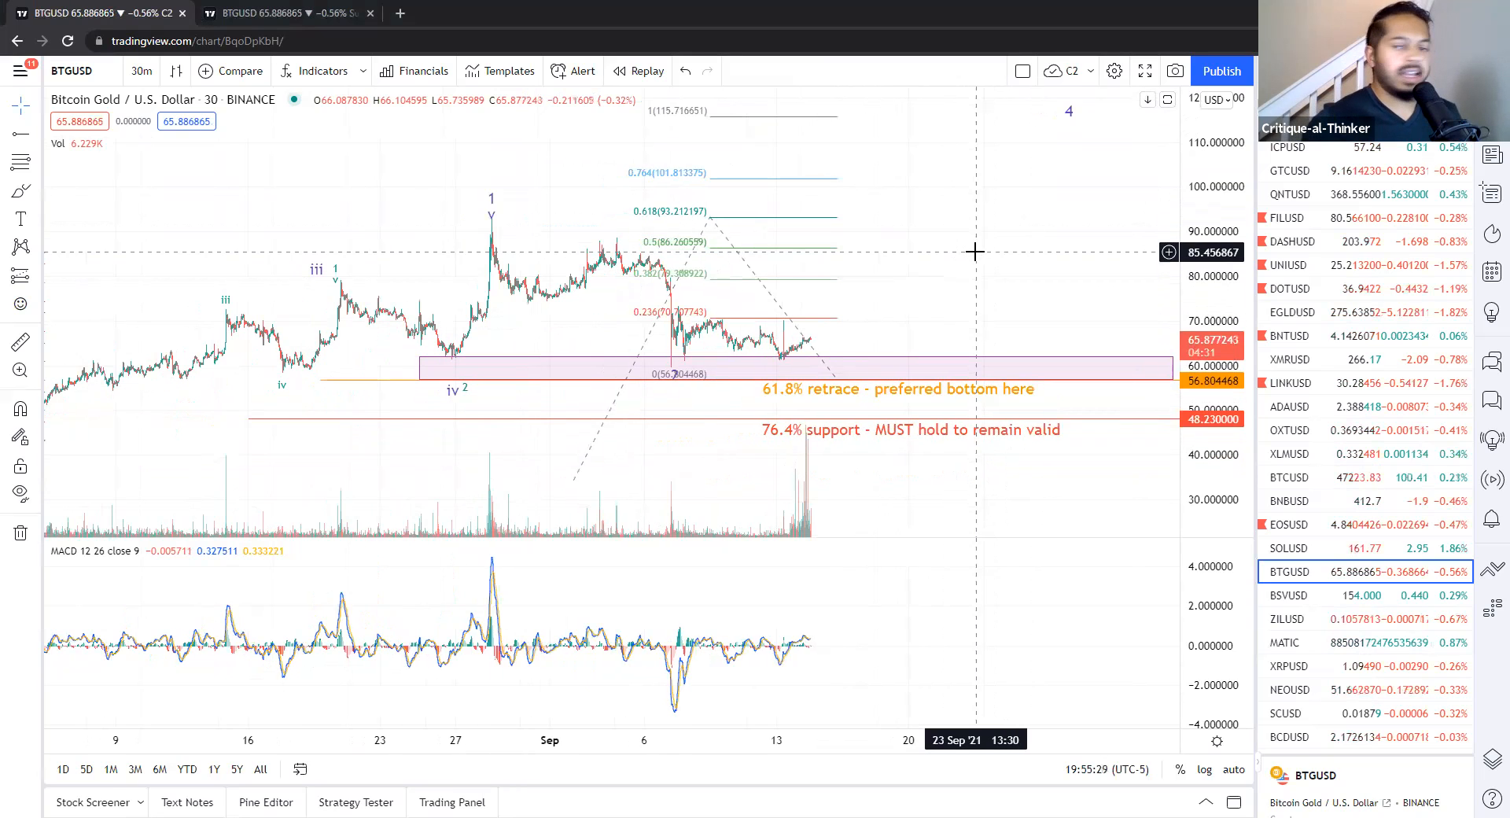
mouse_move(379, 255)
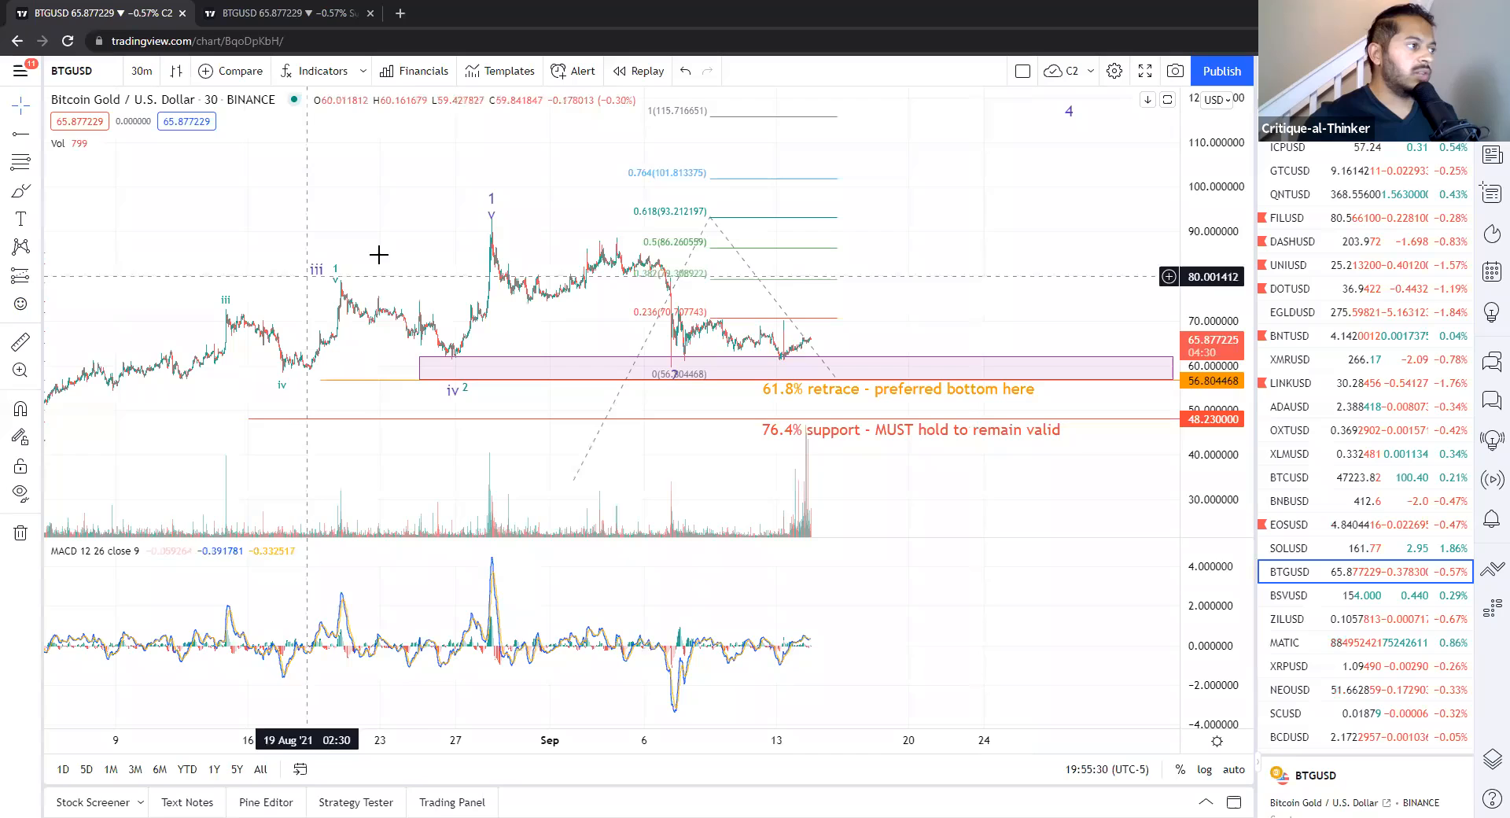
mouse_move(379, 273)
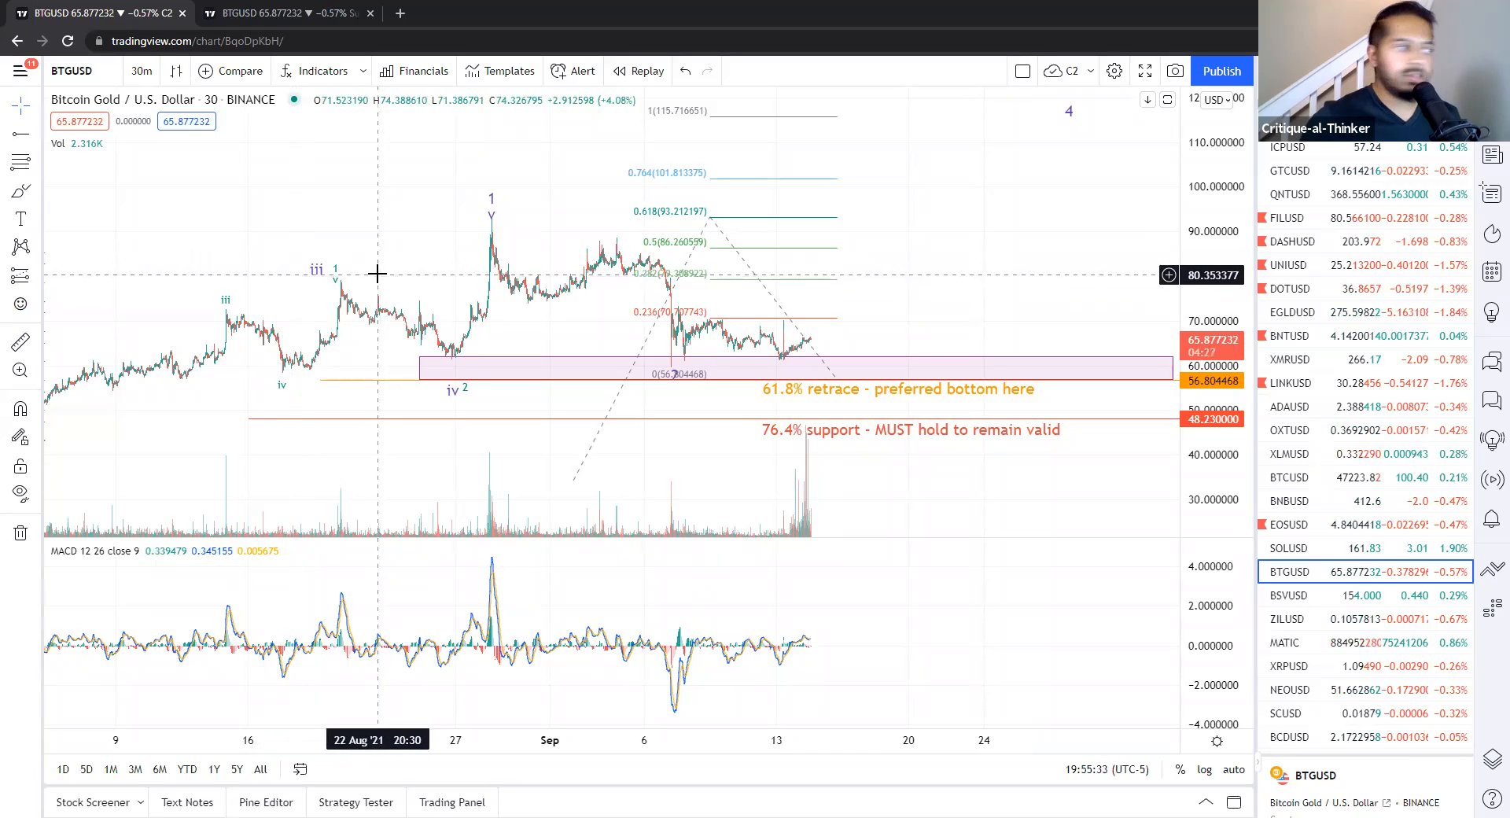
mouse_move(349, 280)
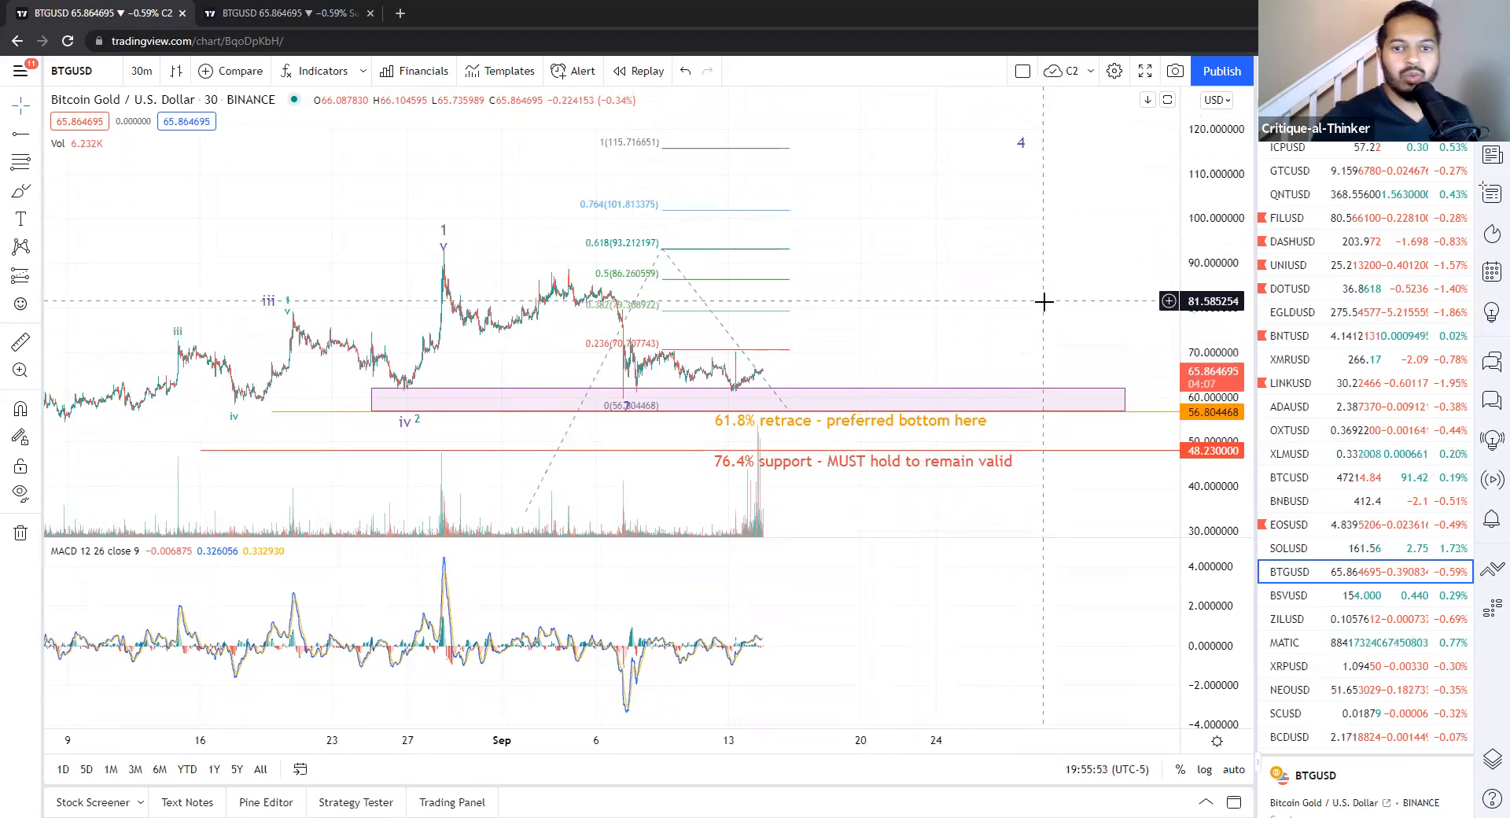
mouse_move(961, 325)
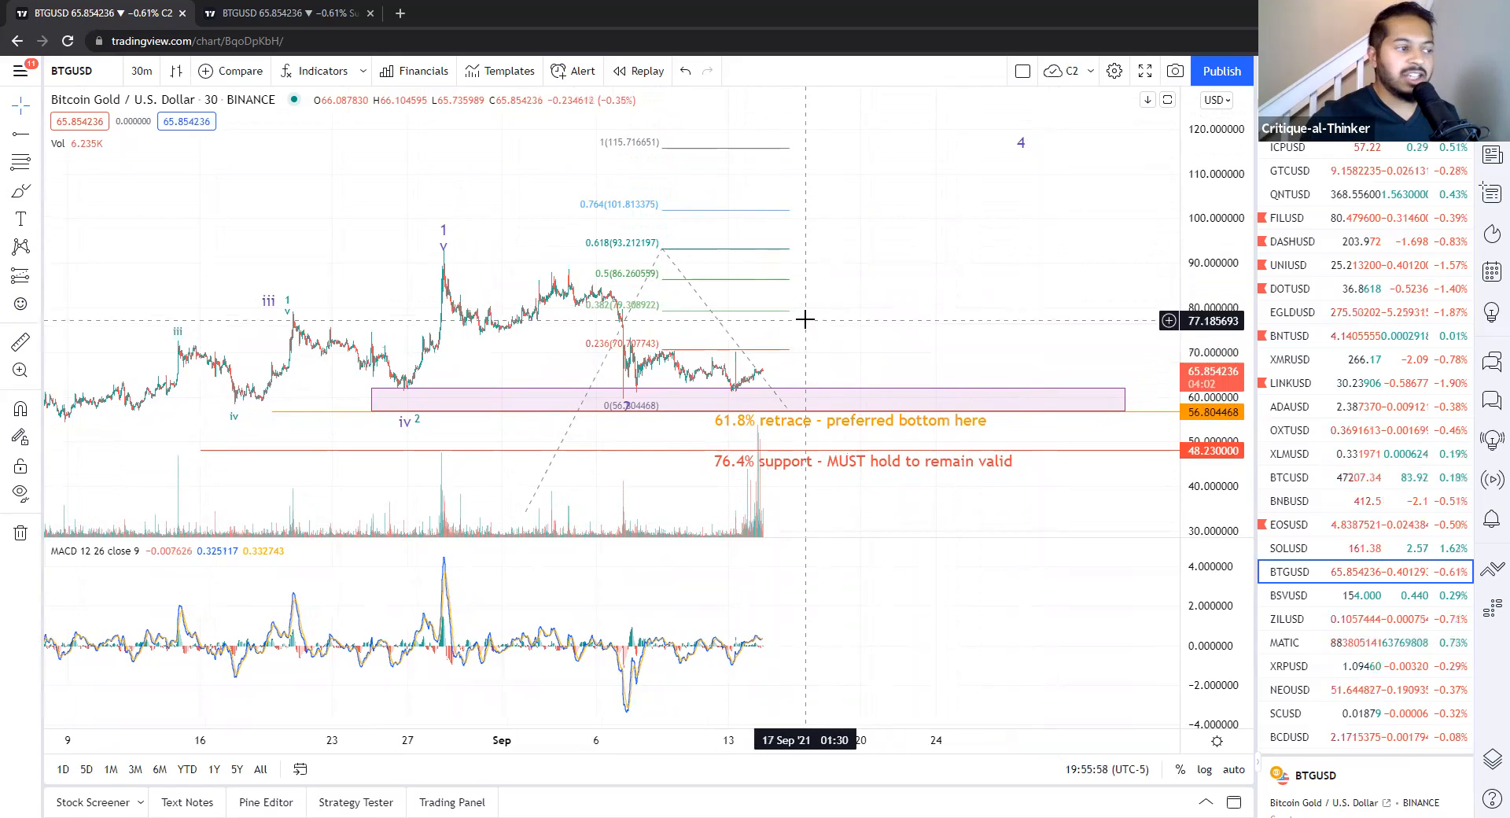
mouse_move(960, 298)
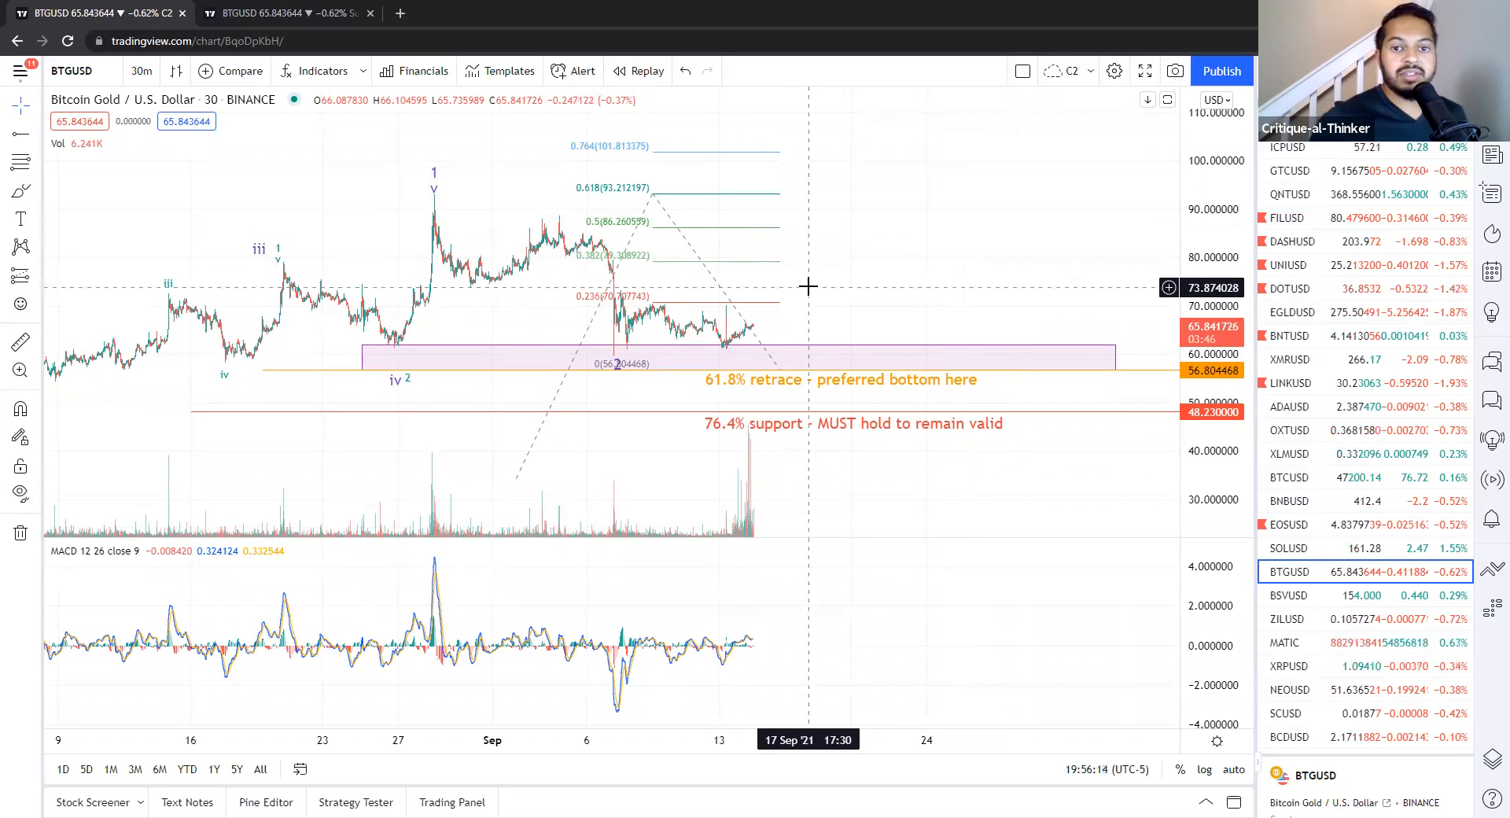
mouse_move(797, 378)
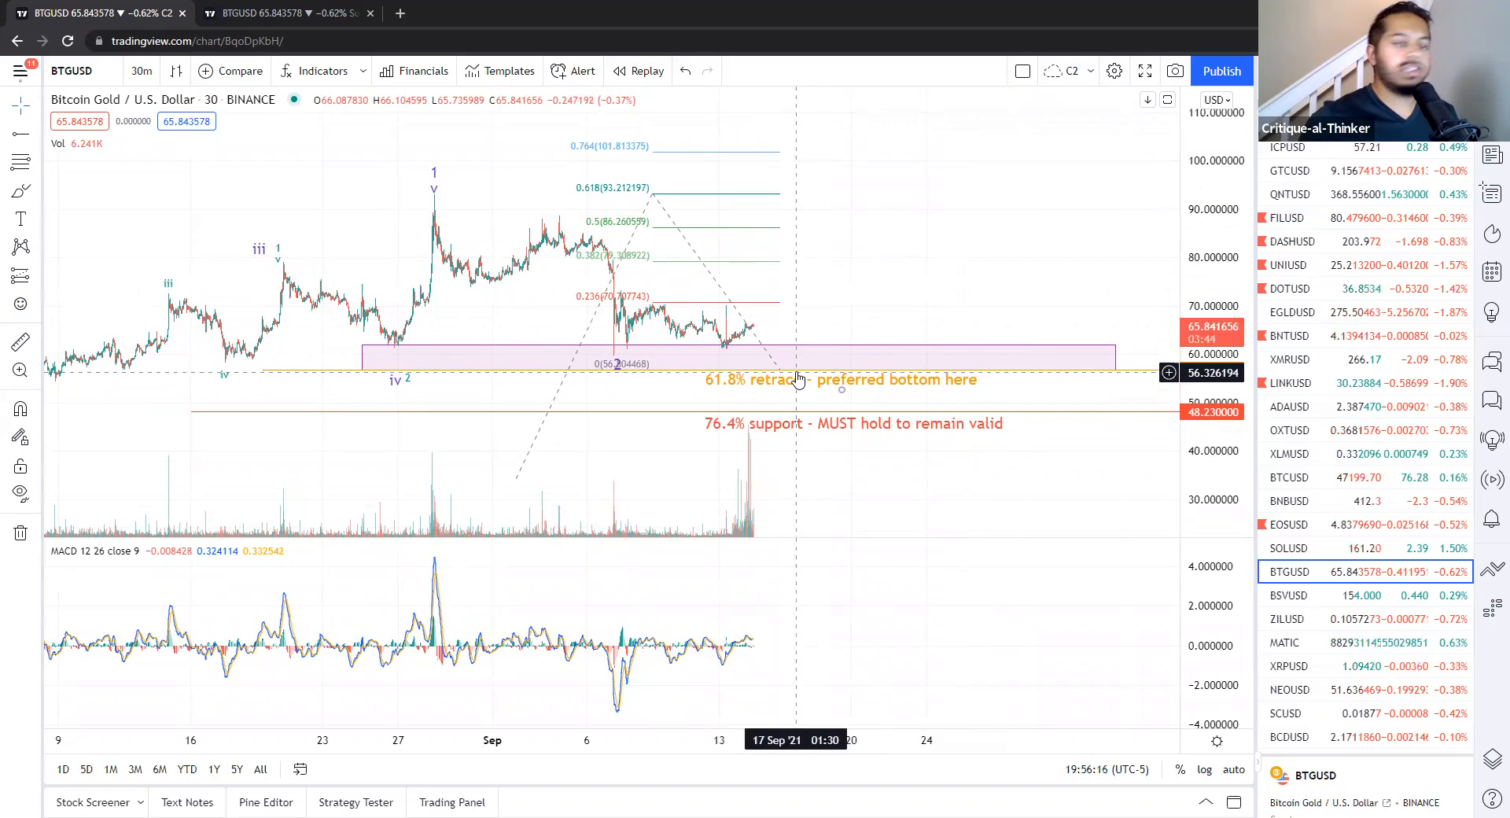
mouse_move(820, 342)
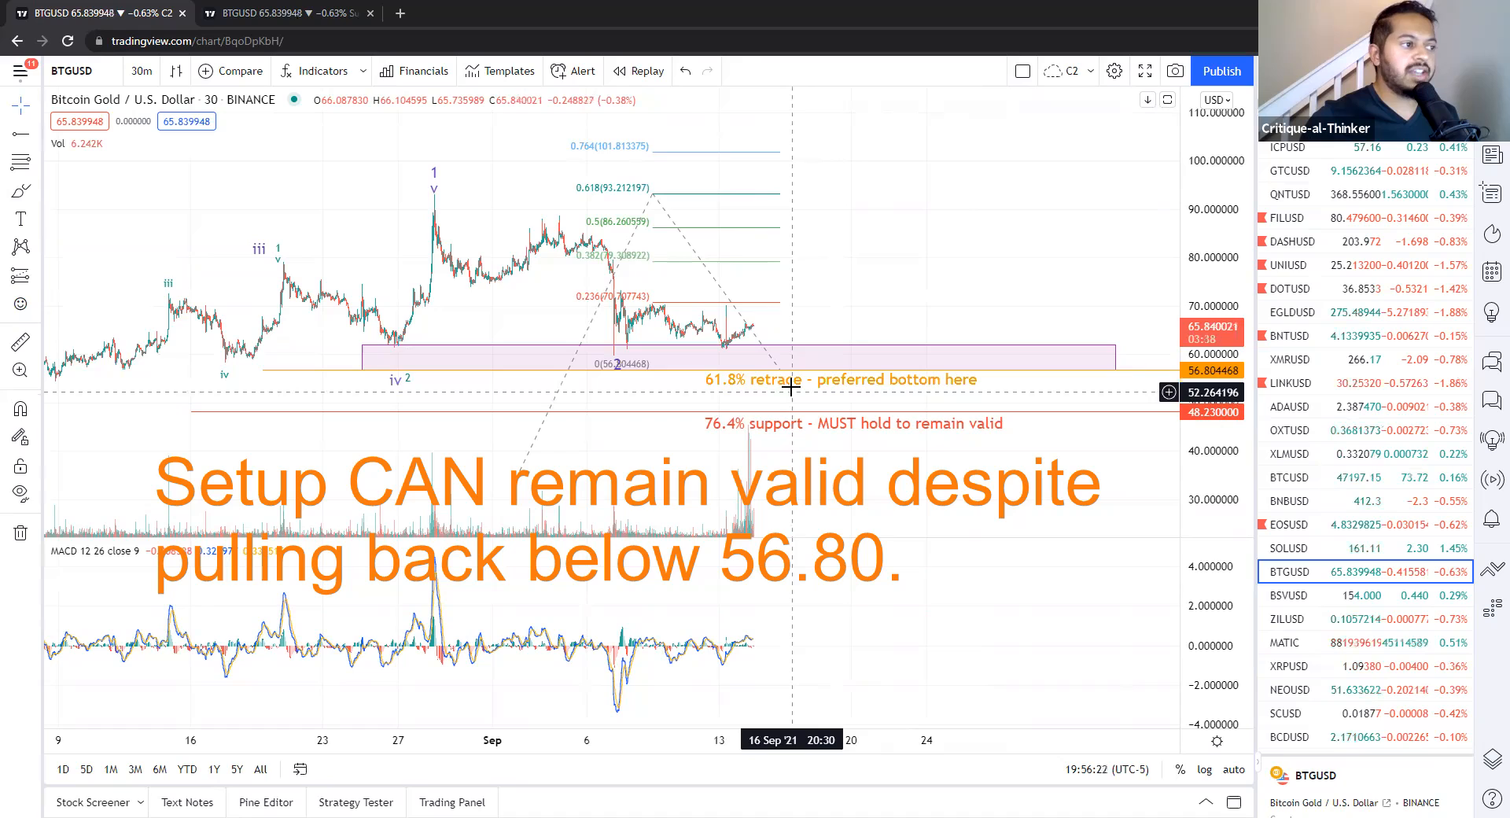
mouse_move(873, 225)
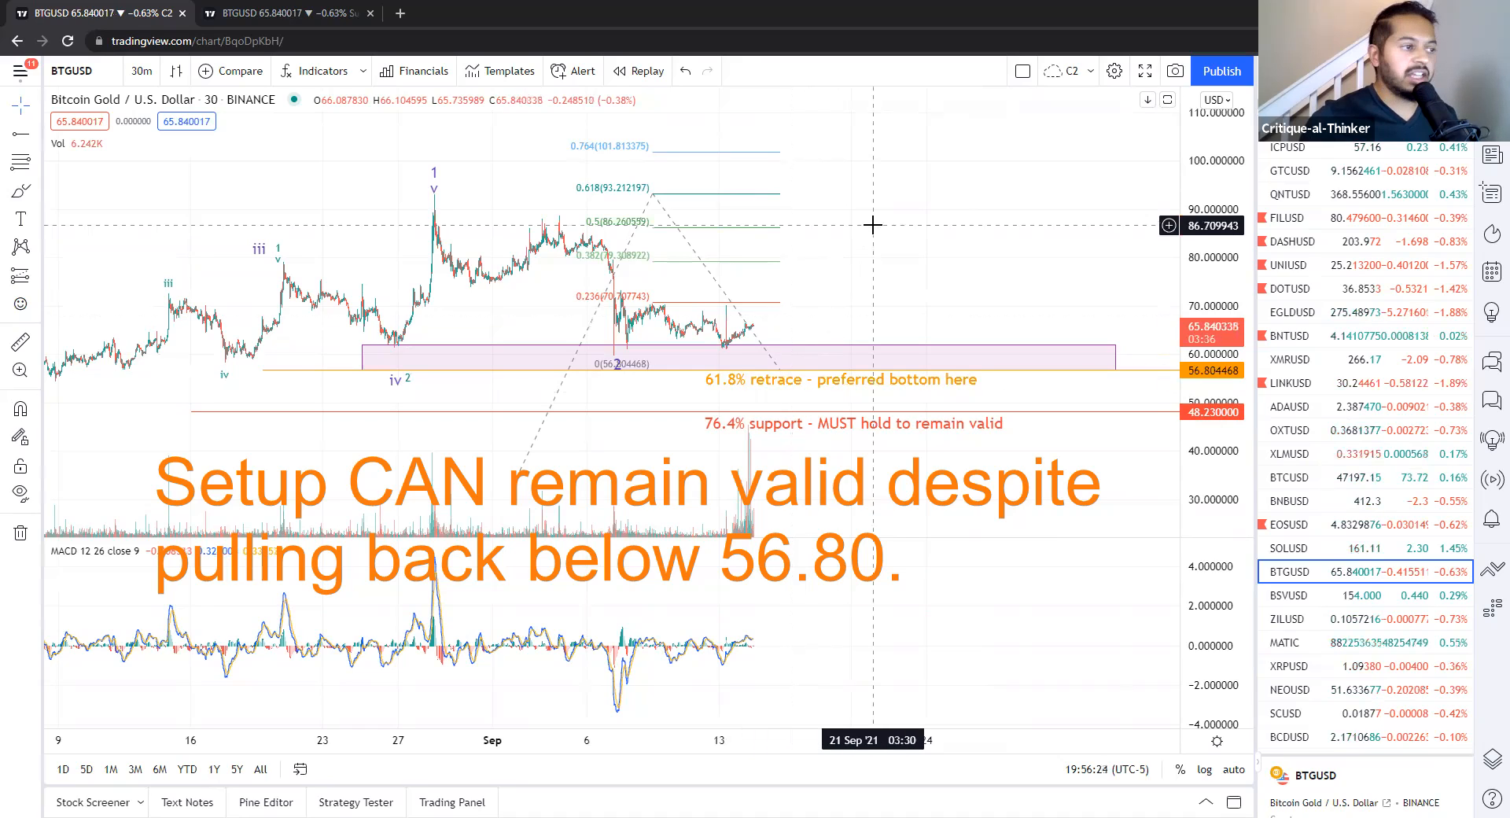
mouse_move(787, 383)
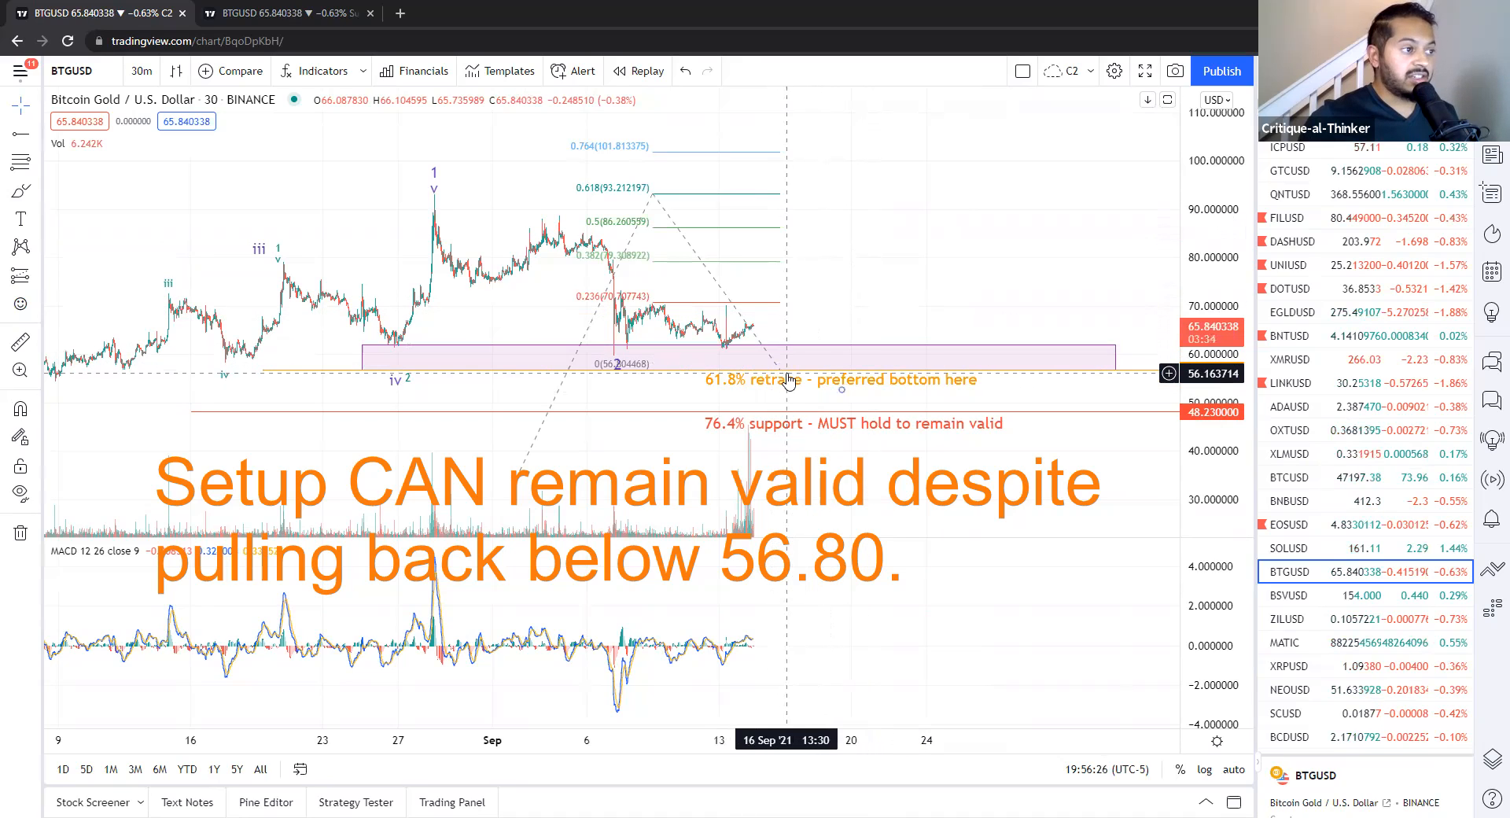
mouse_move(883, 229)
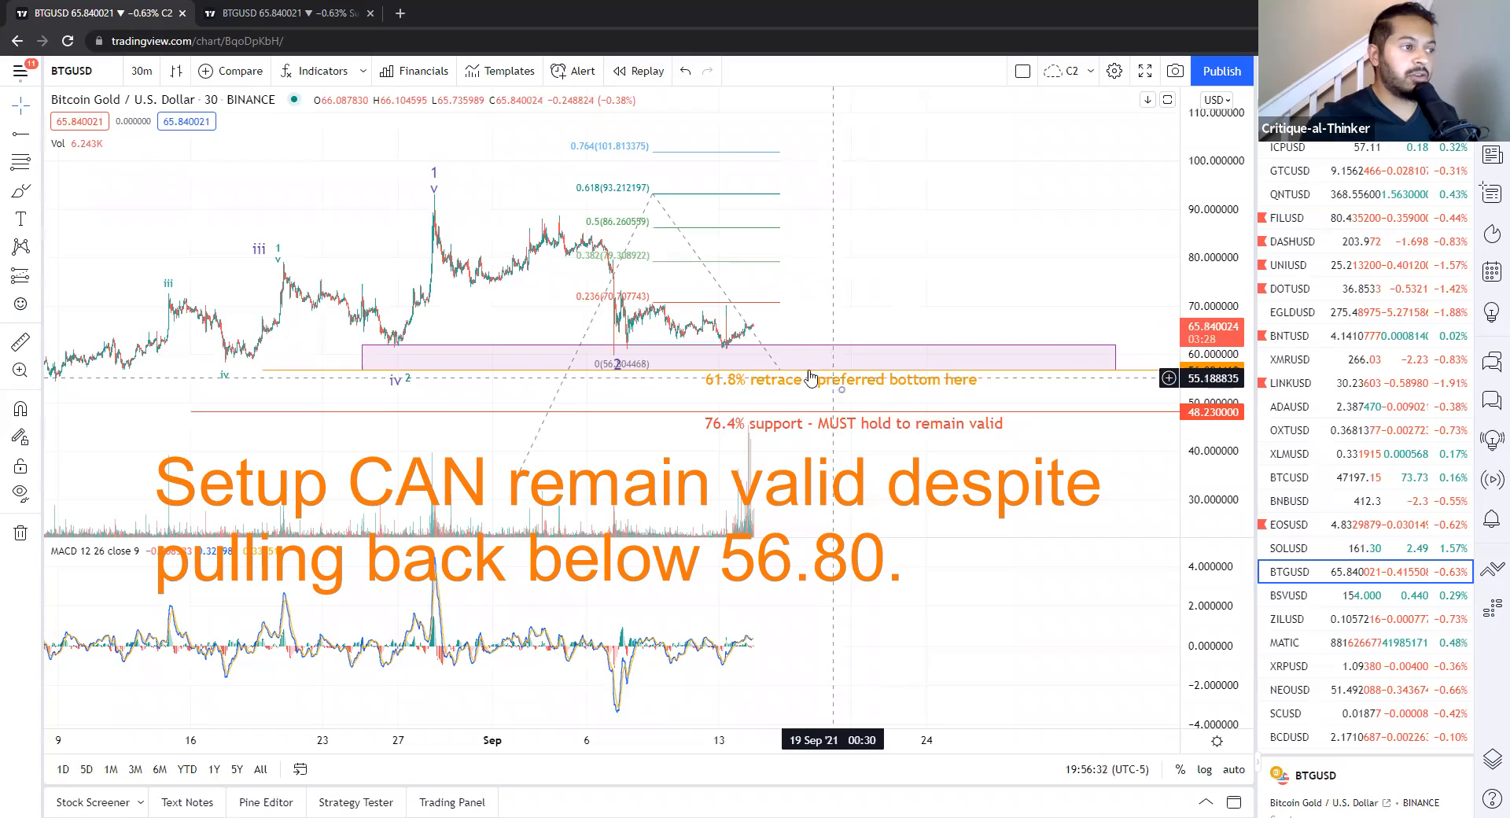
mouse_move(797, 396)
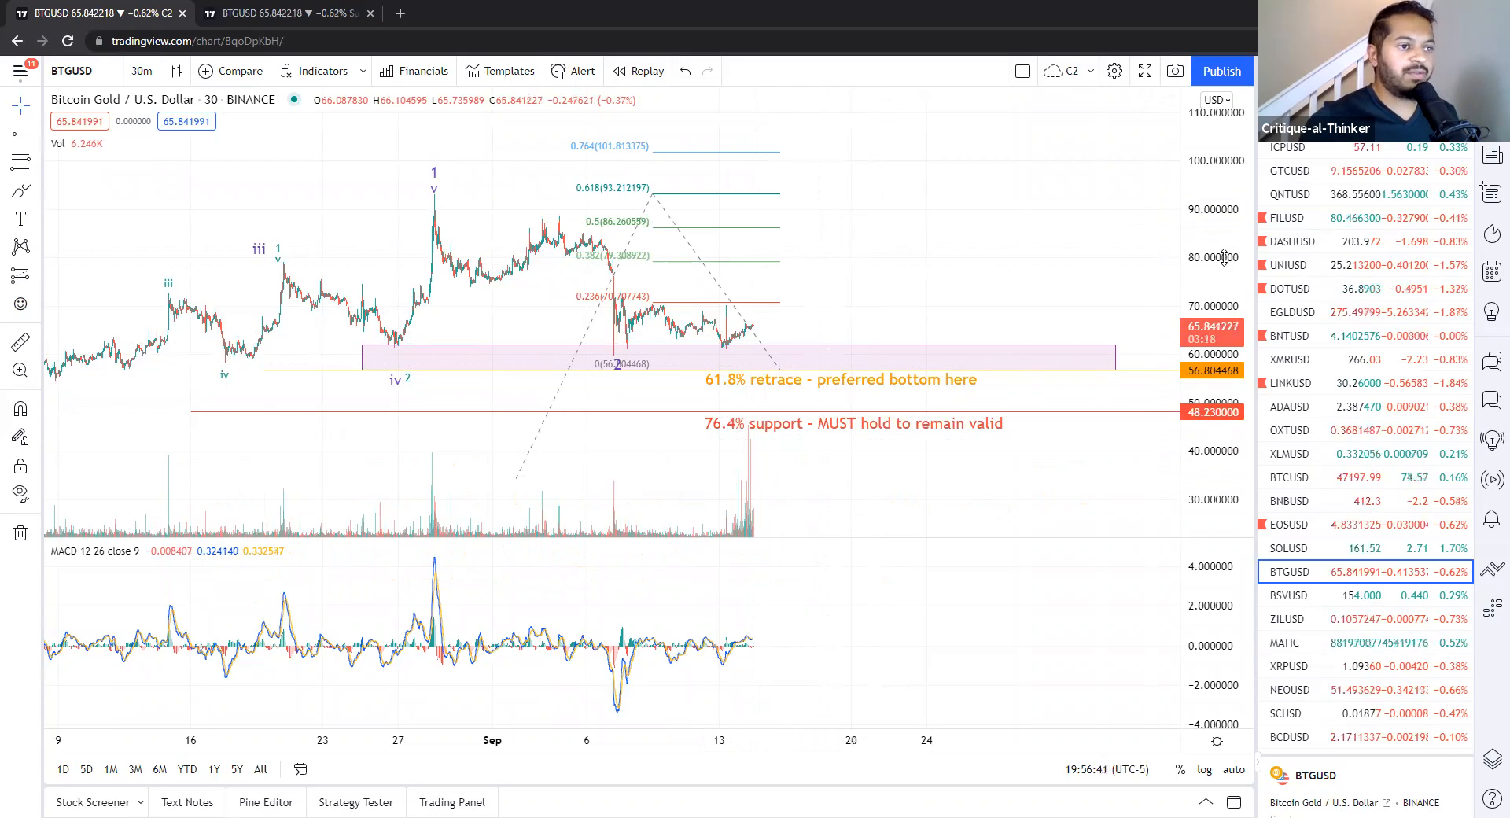
mouse_move(937, 270)
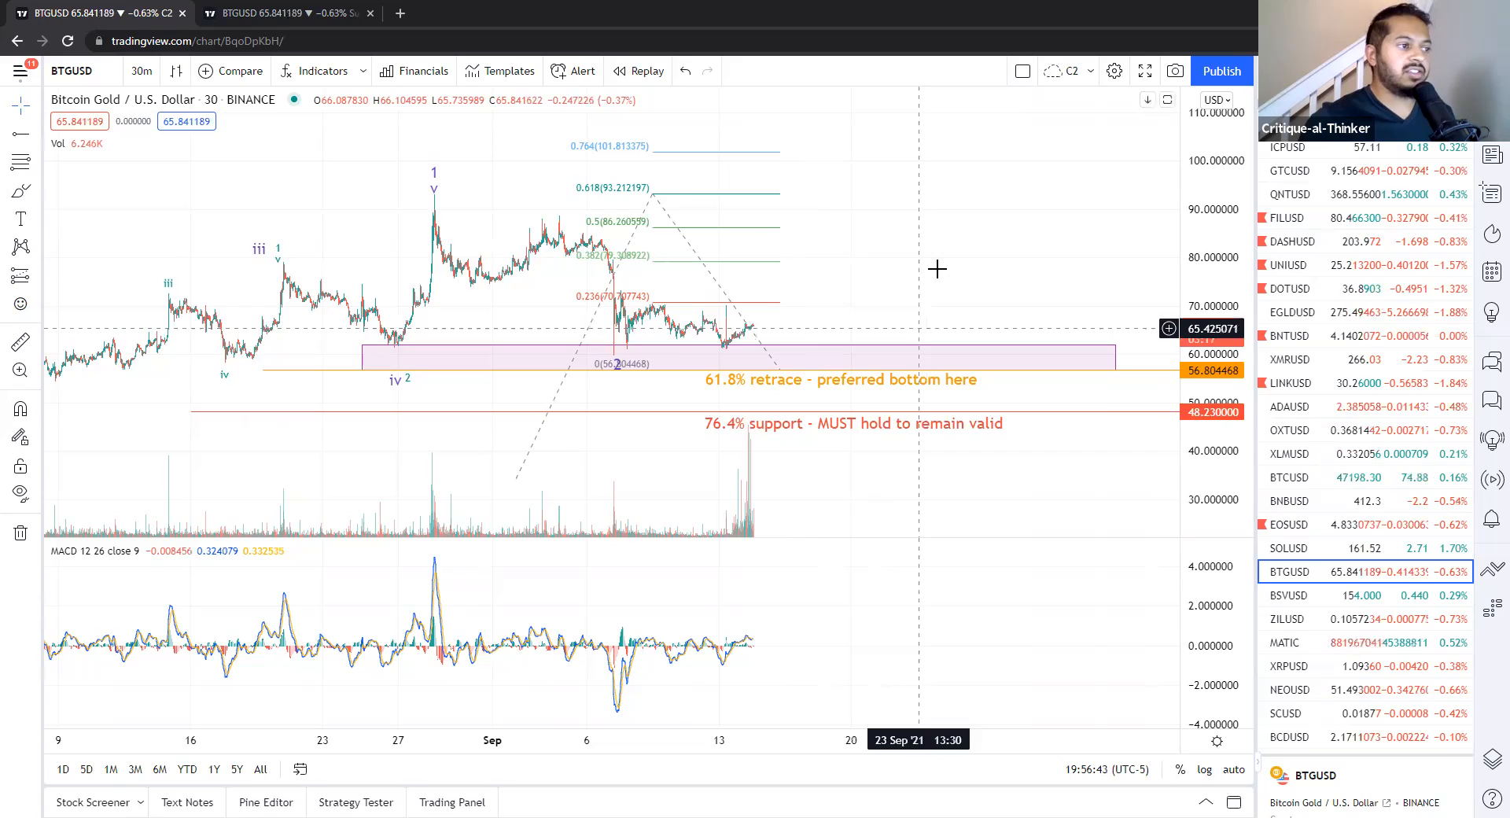
mouse_move(937, 270)
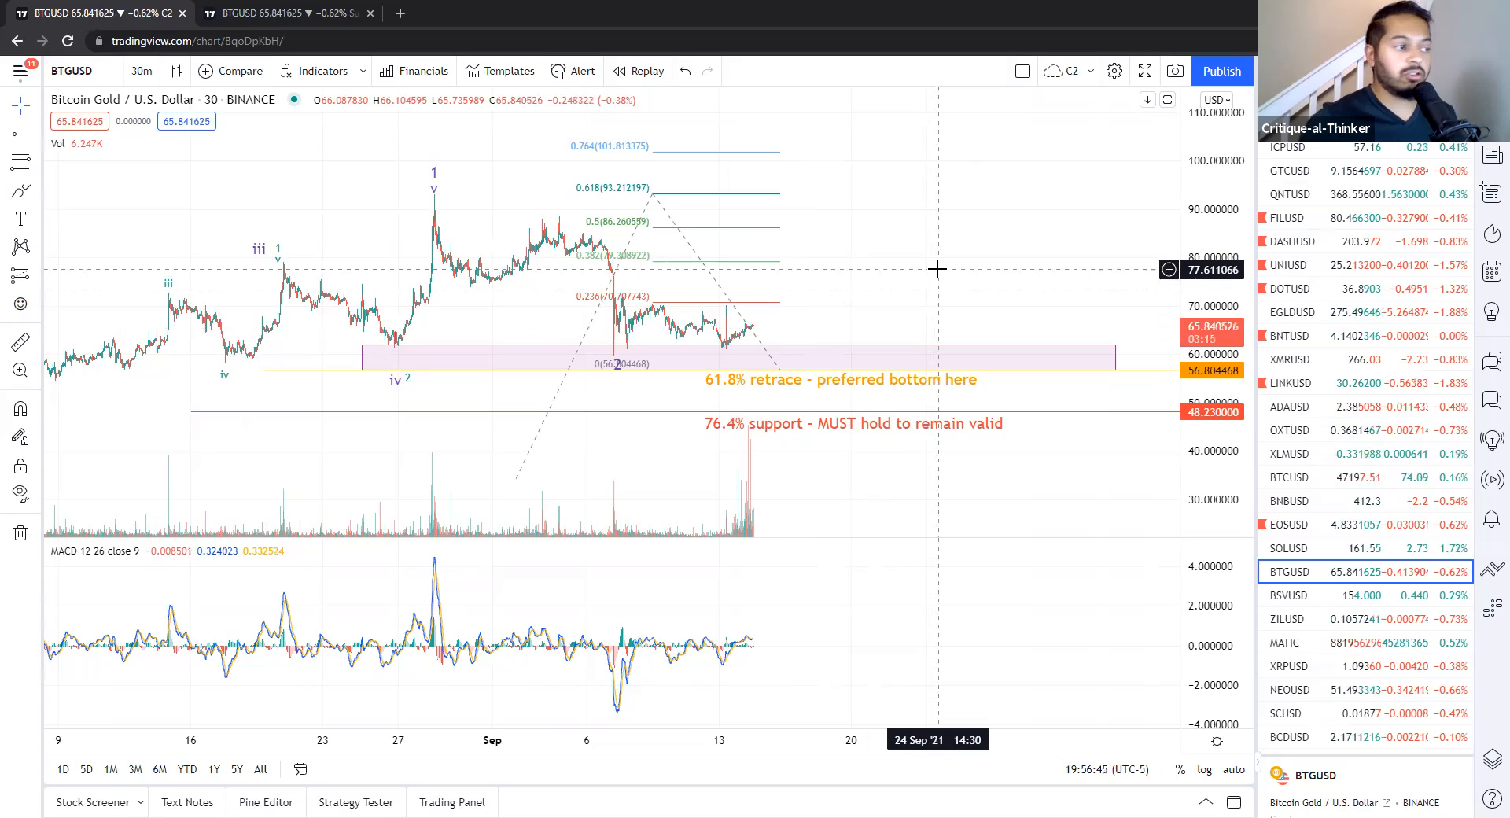
mouse_move(779, 440)
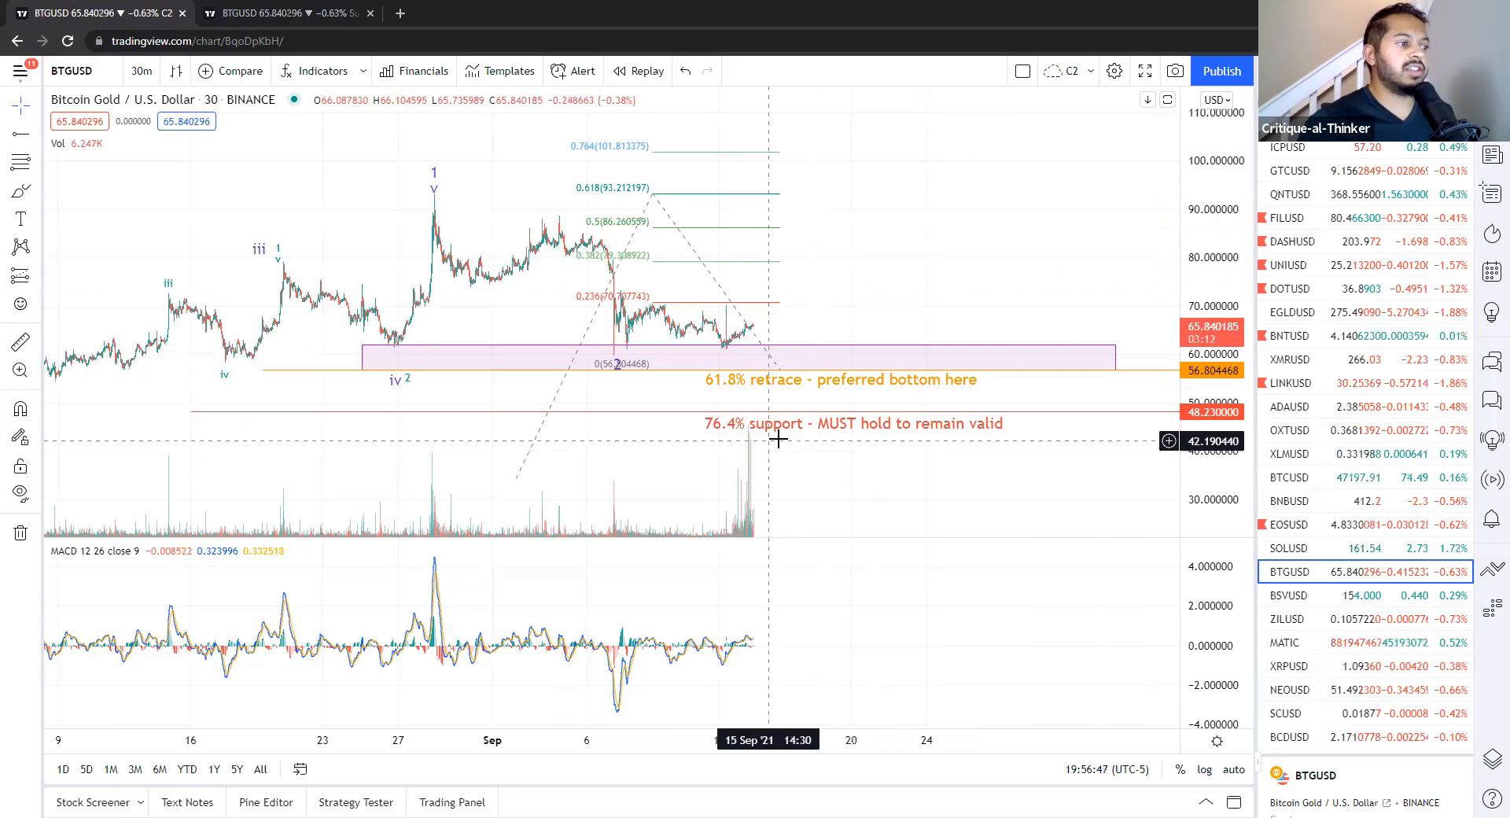
mouse_move(808, 464)
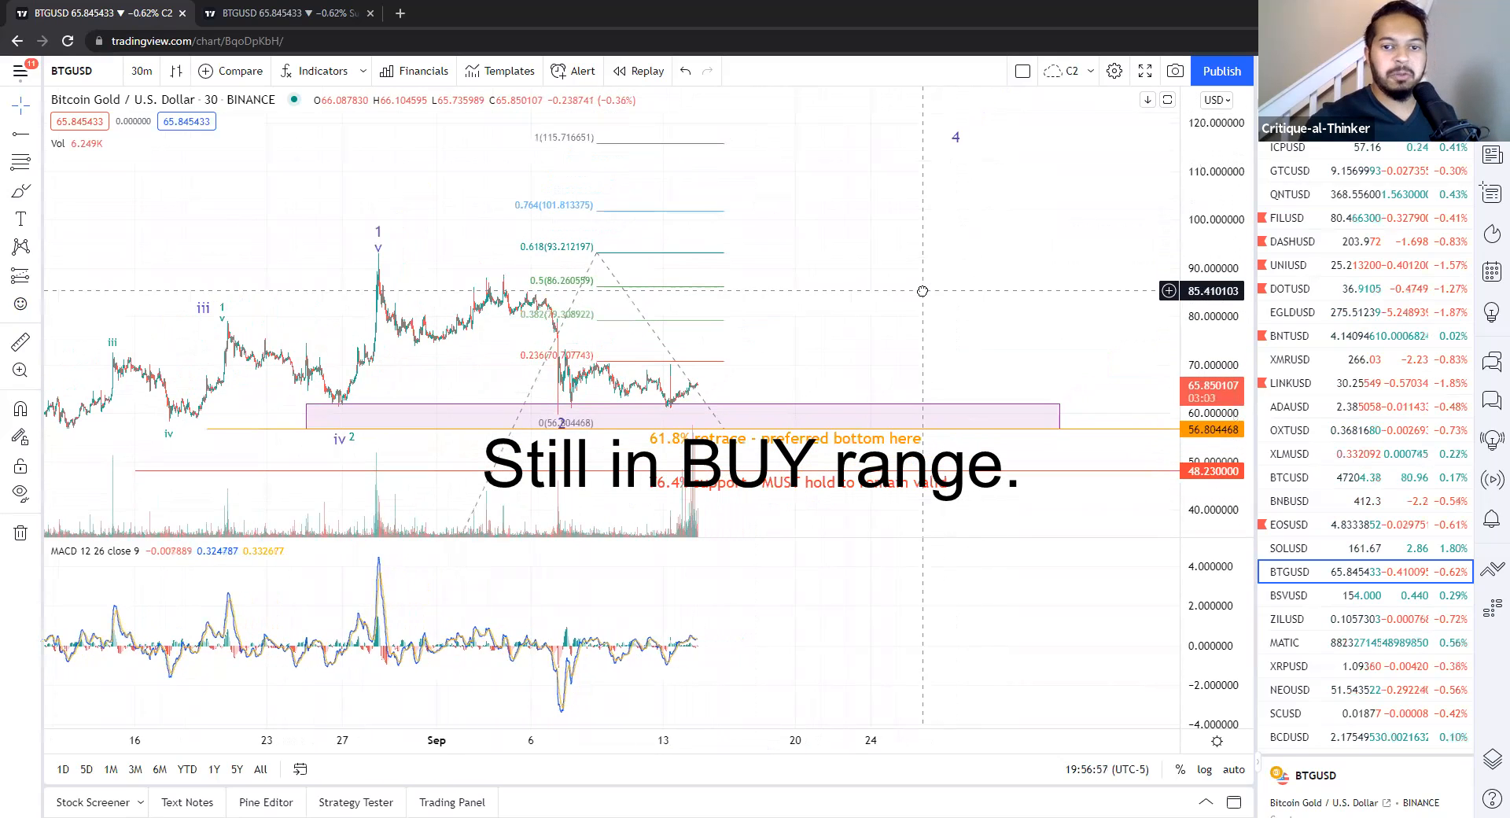
mouse_move(850, 367)
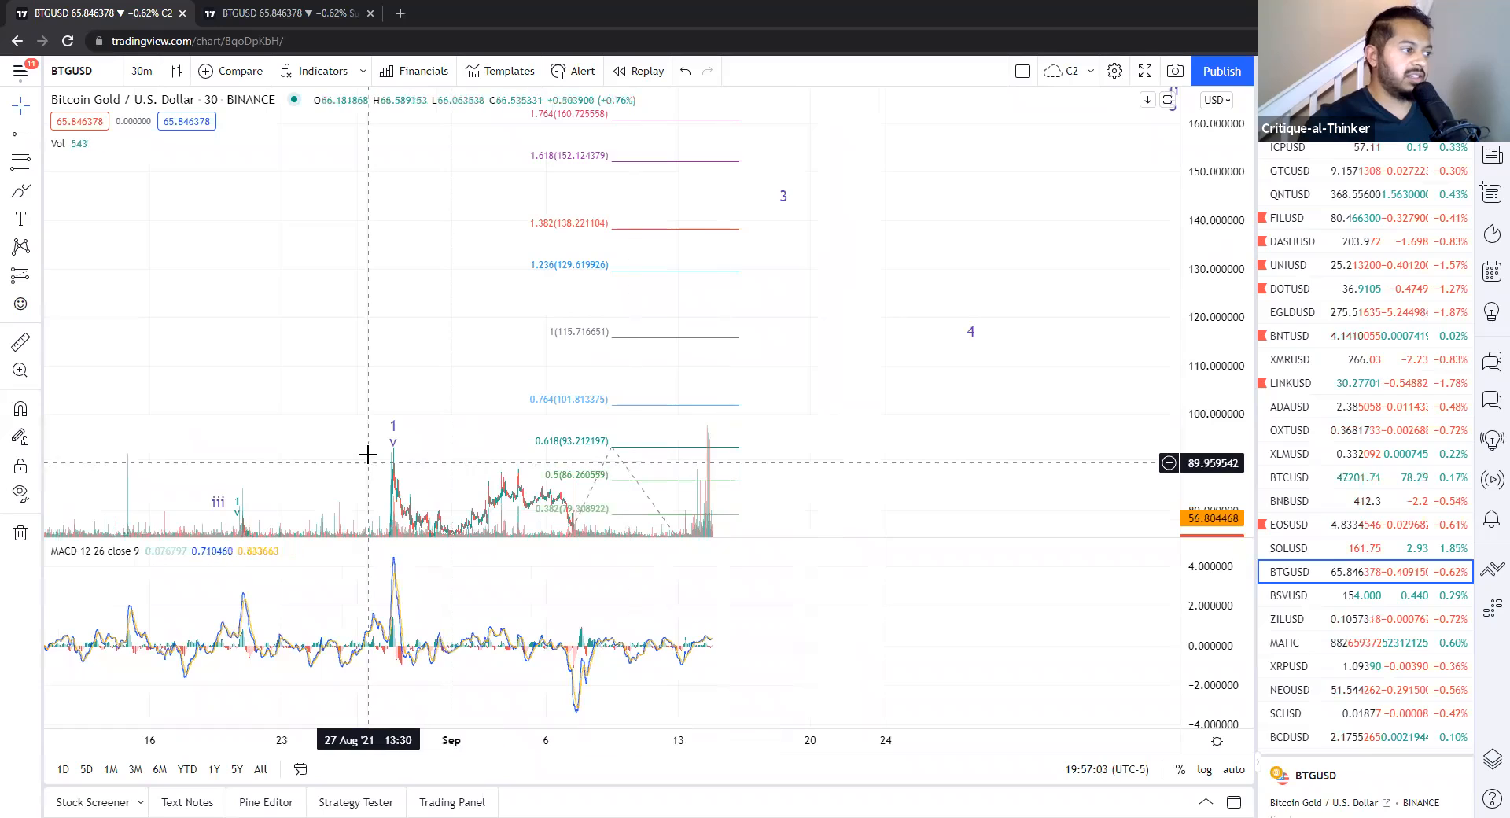
mouse_move(829, 245)
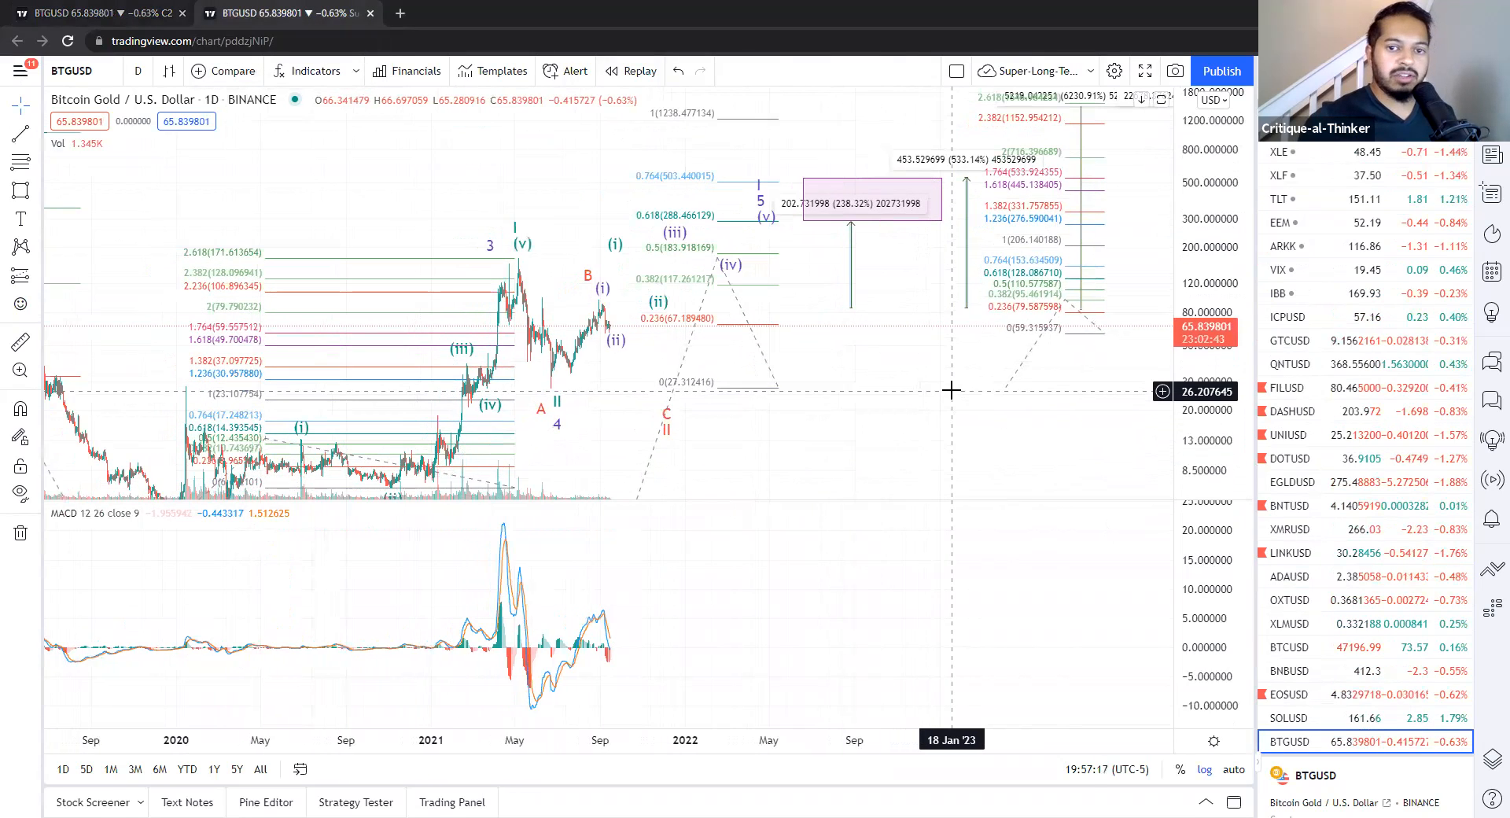
mouse_move(565, 366)
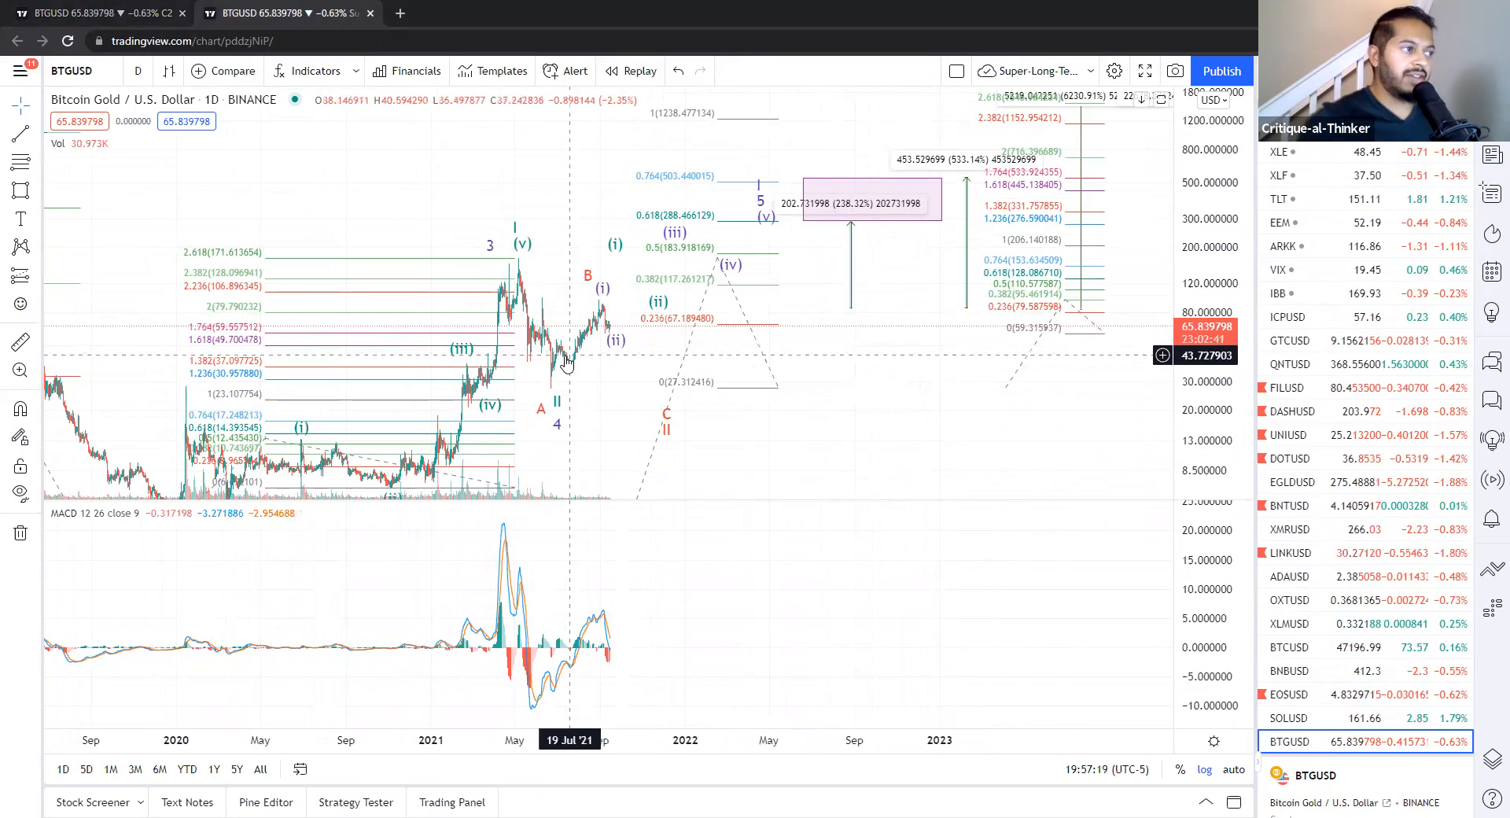
mouse_move(645, 383)
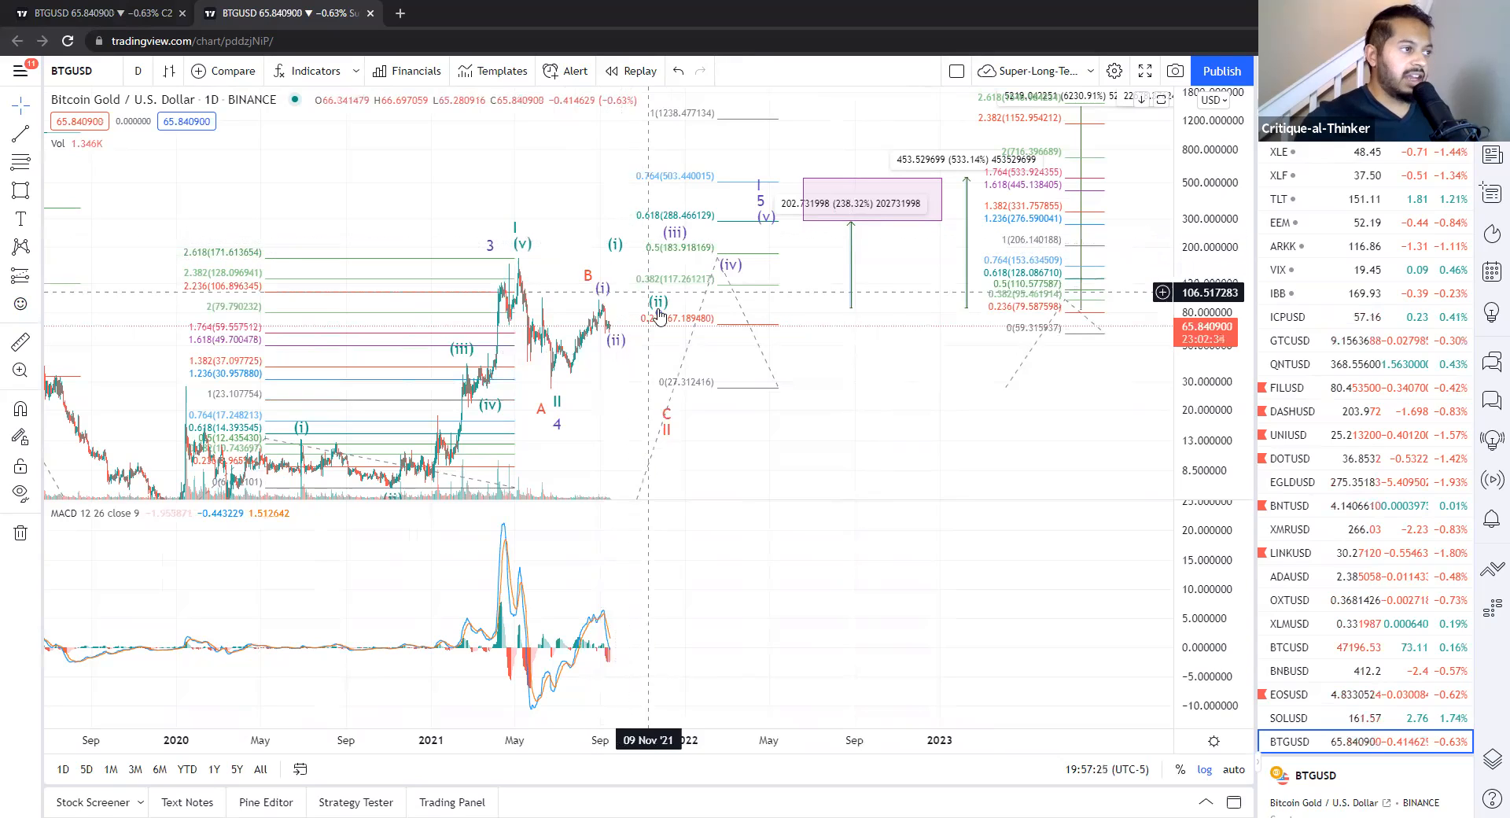
mouse_move(794, 145)
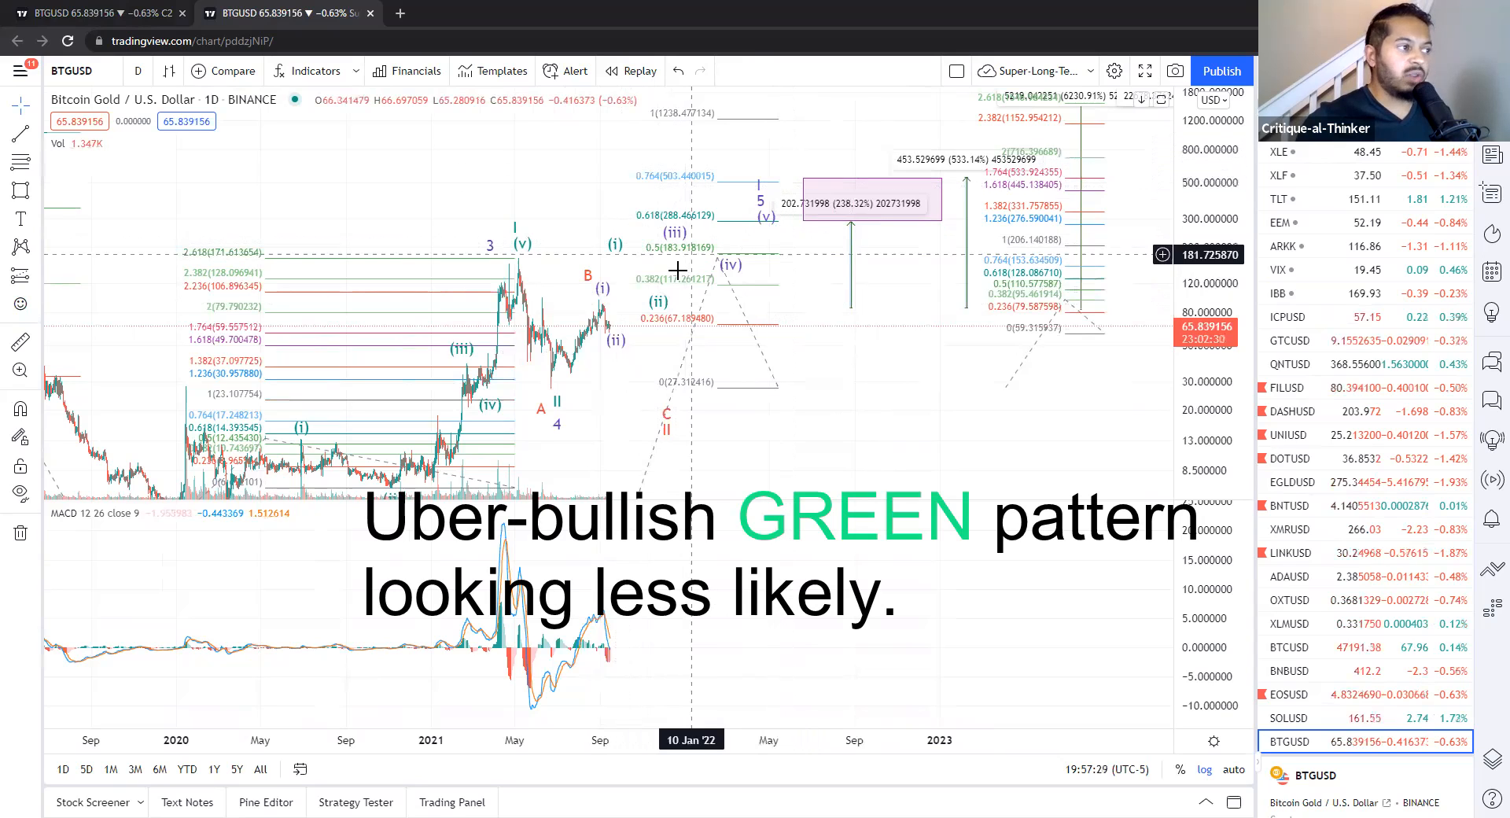
mouse_move(578, 327)
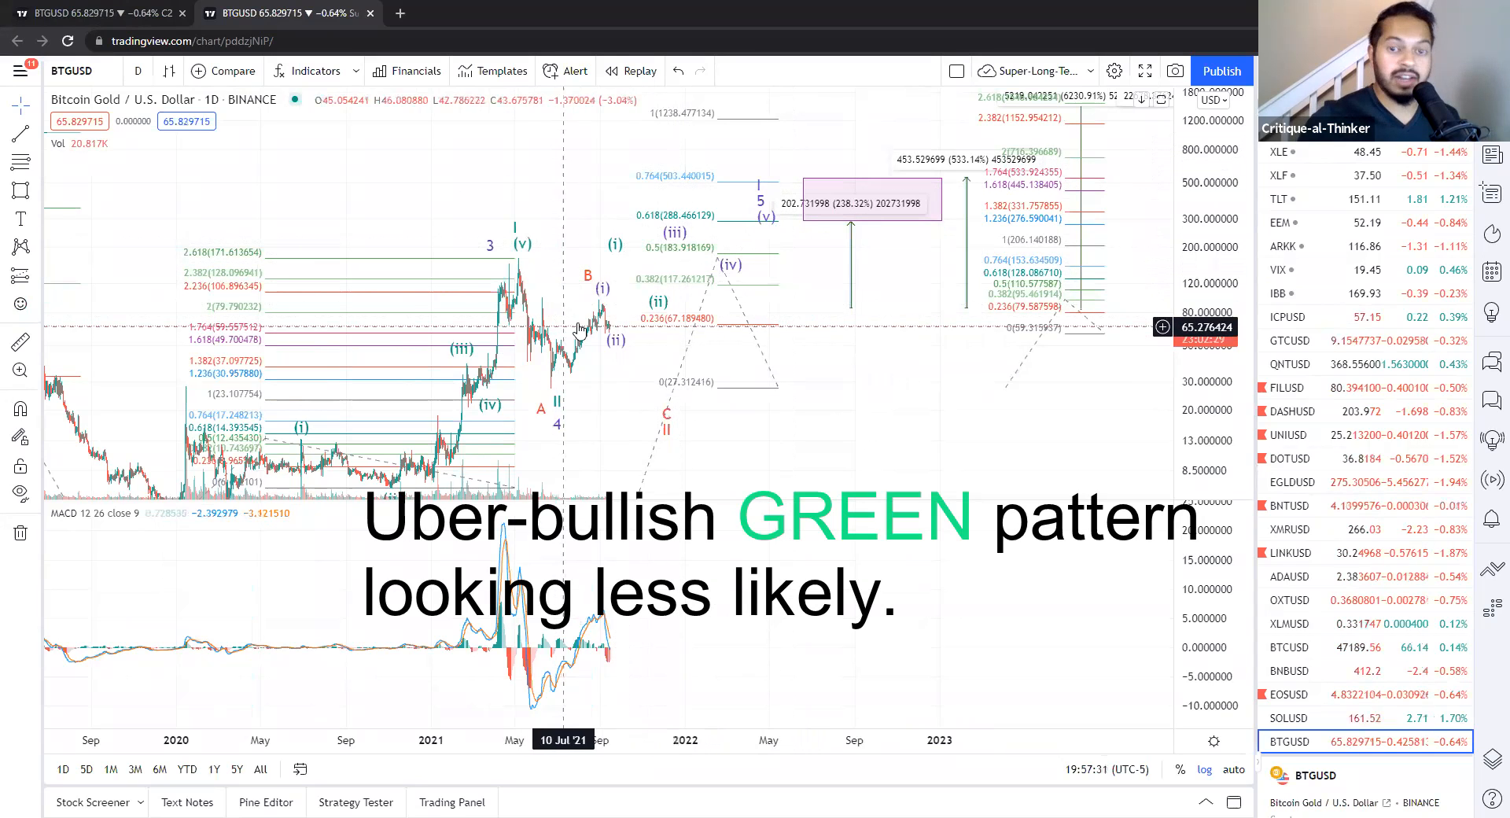
mouse_move(616, 281)
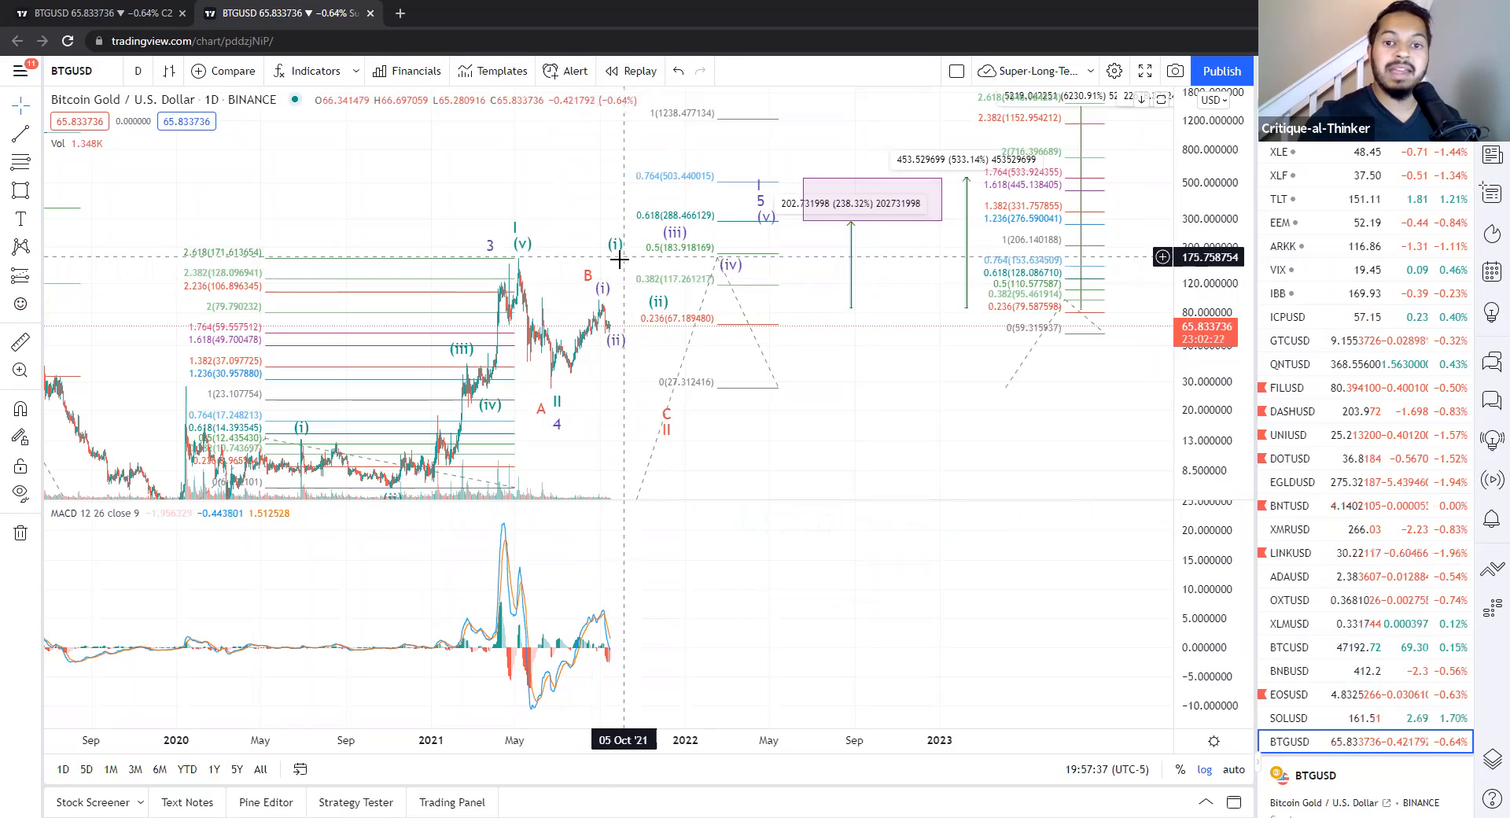
left_click(236, 12)
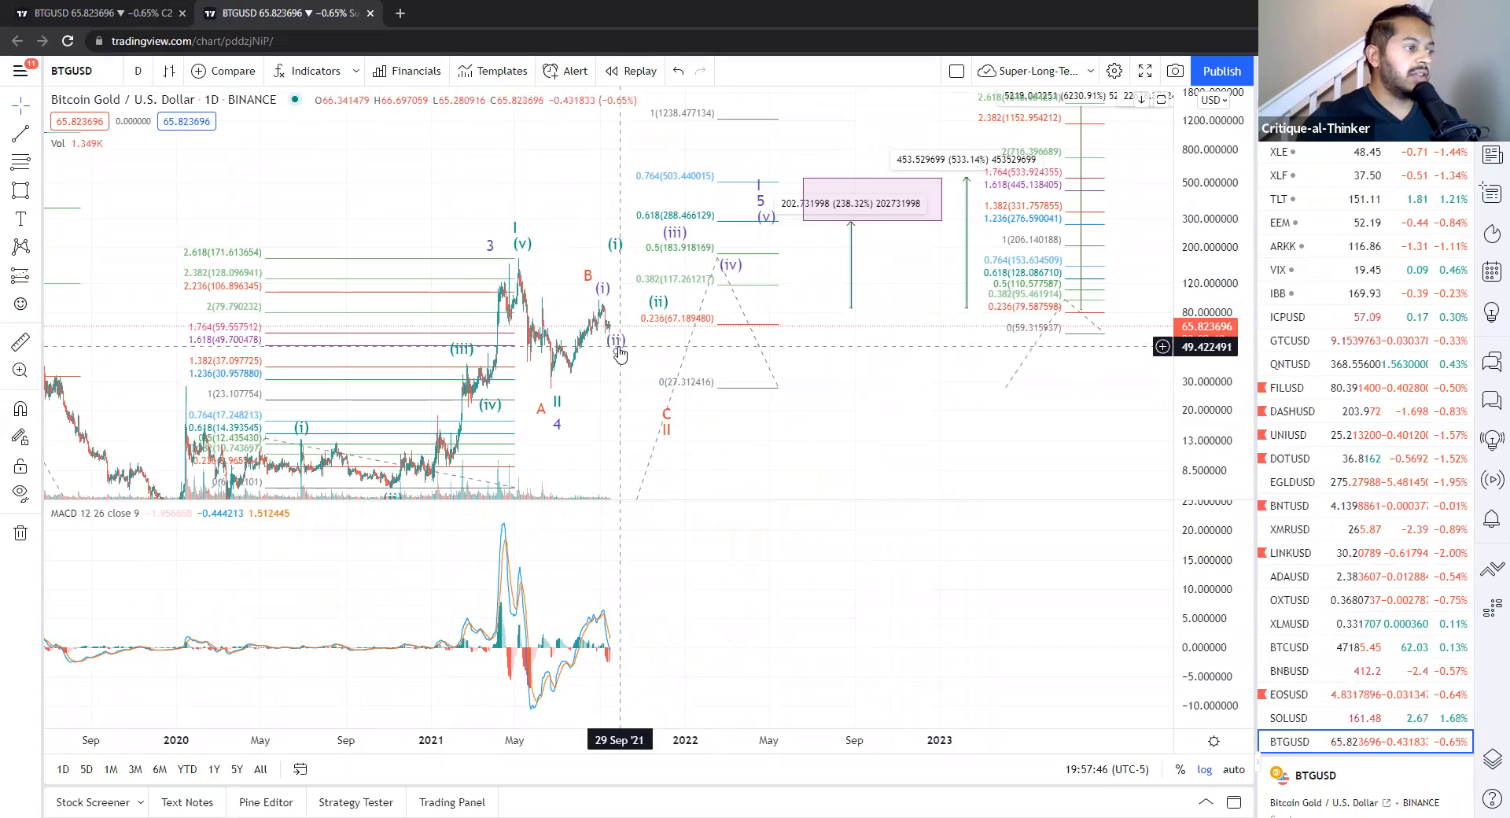
mouse_move(605, 356)
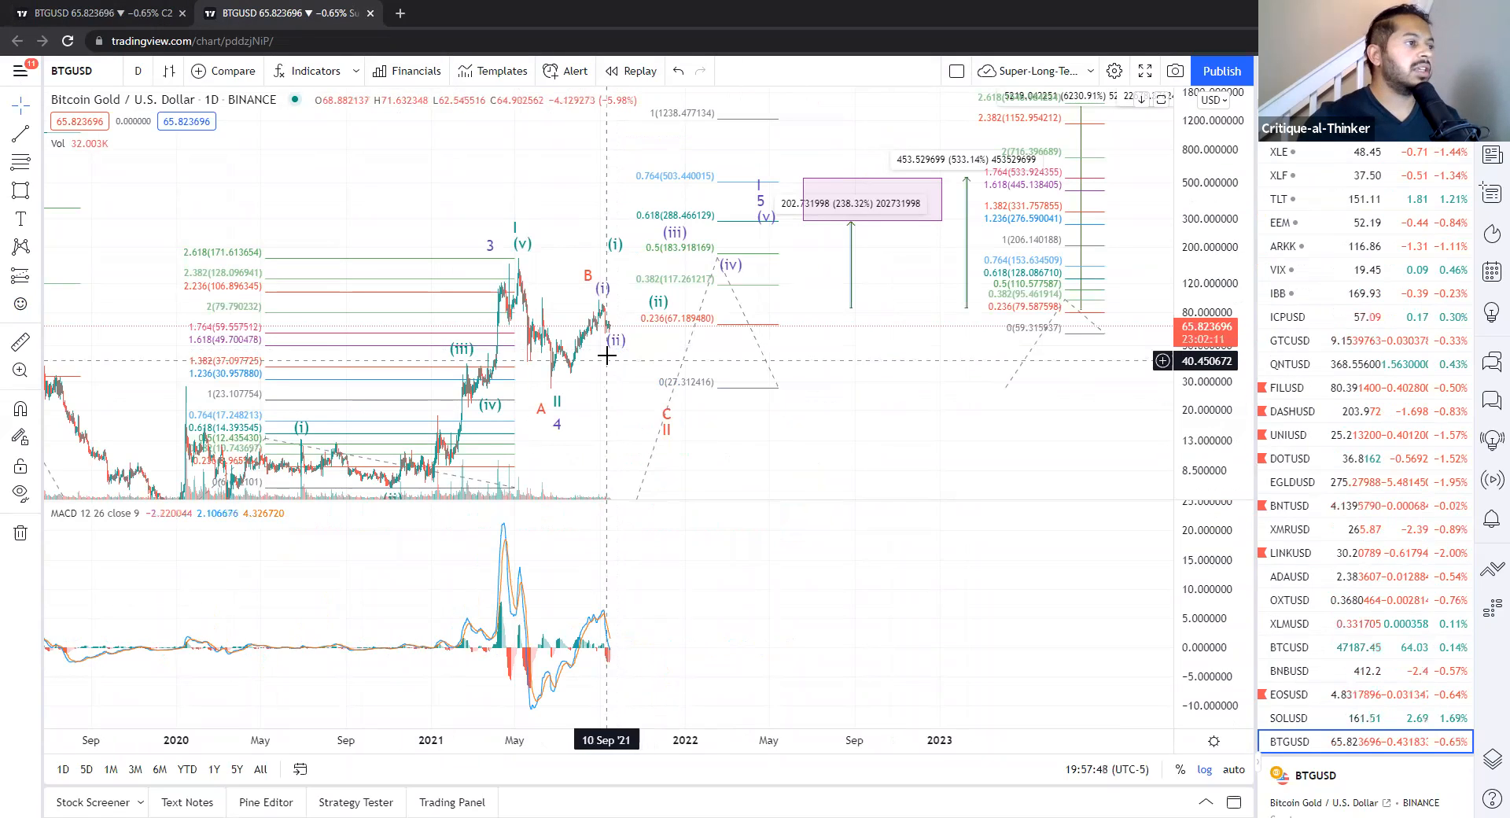
mouse_move(621, 335)
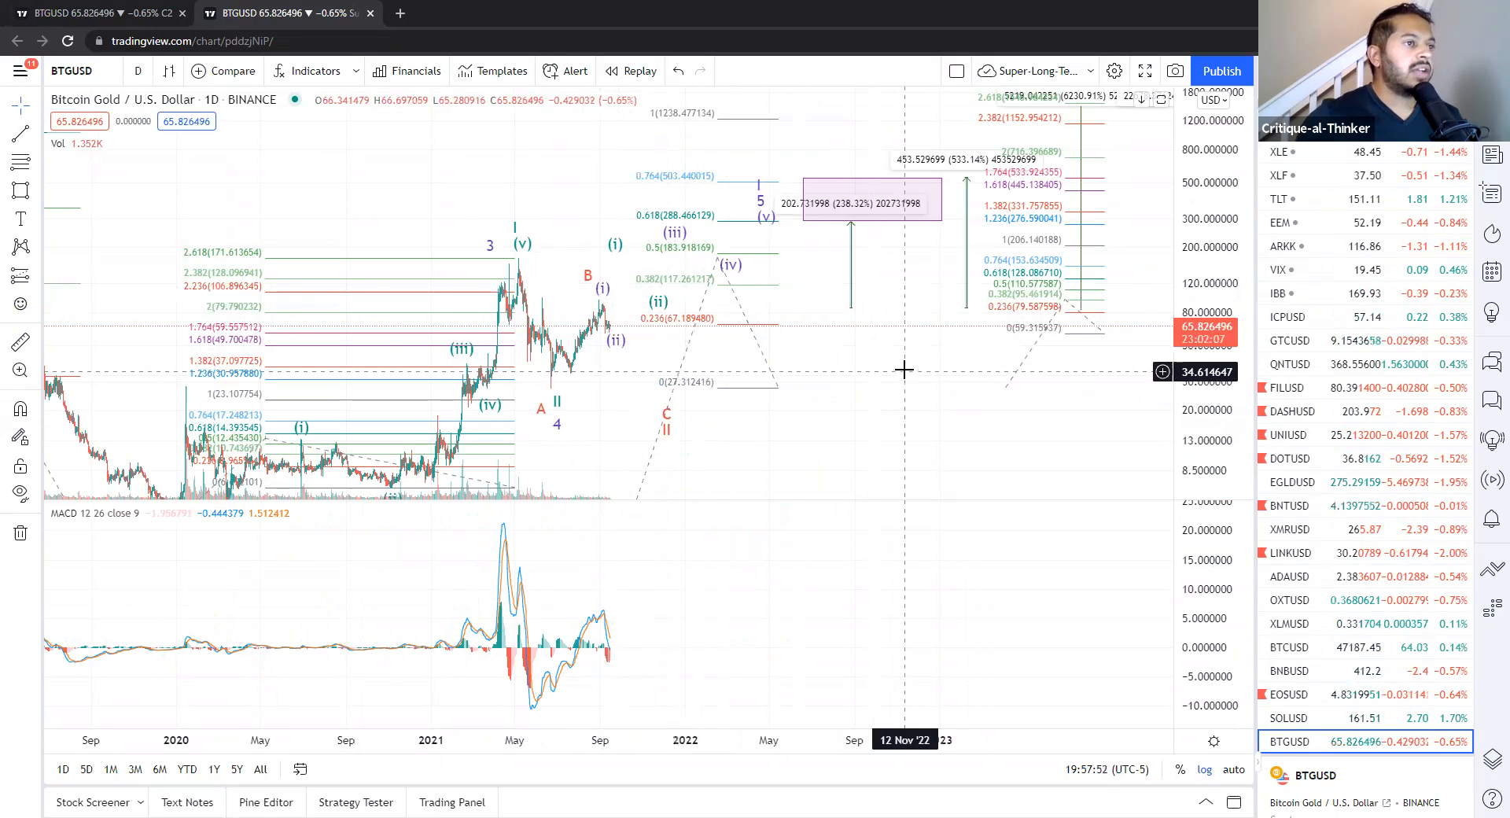
mouse_move(939, 216)
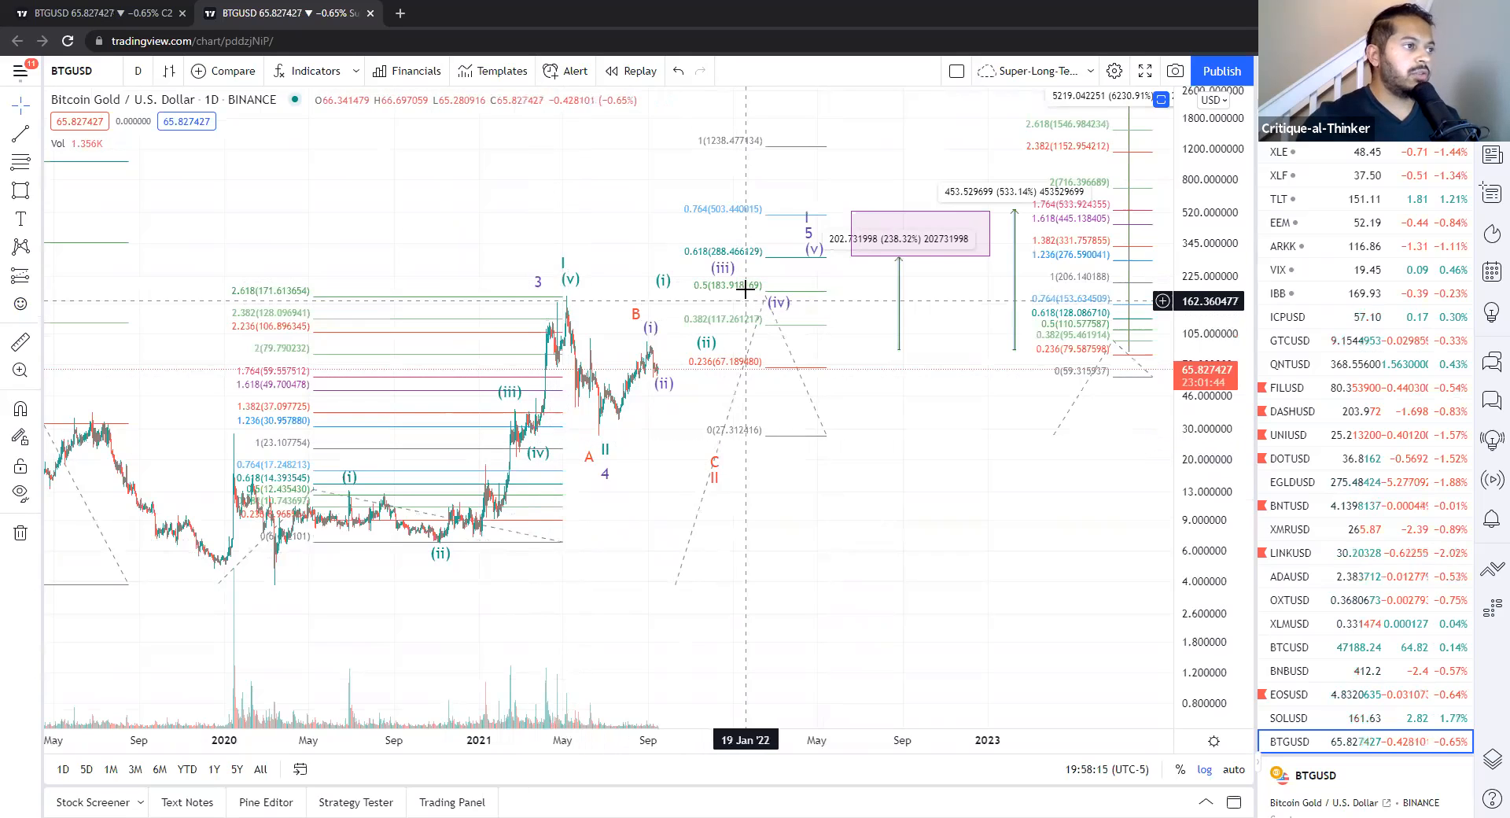
mouse_move(743, 258)
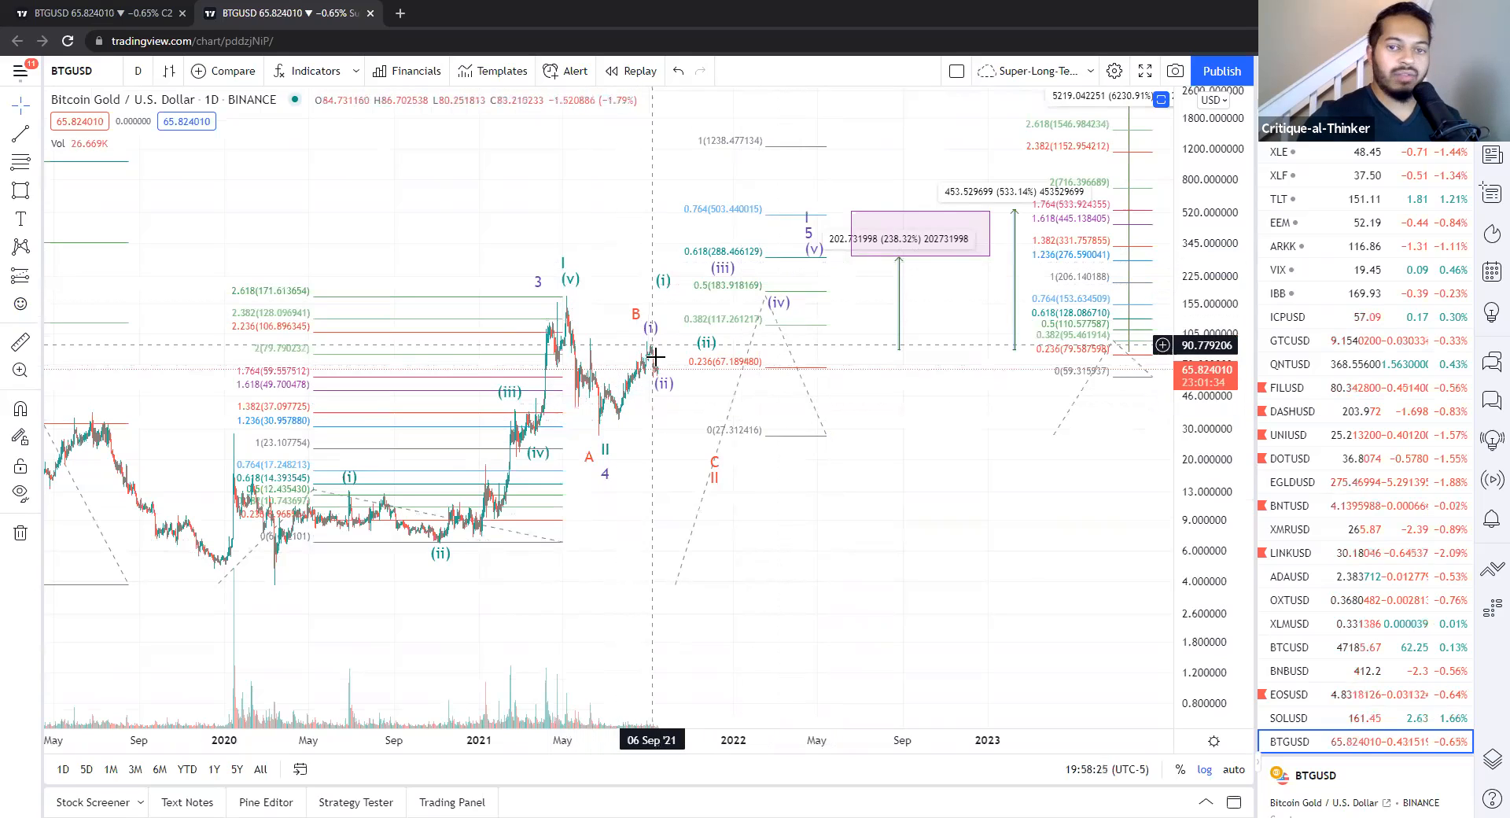
mouse_move(784, 265)
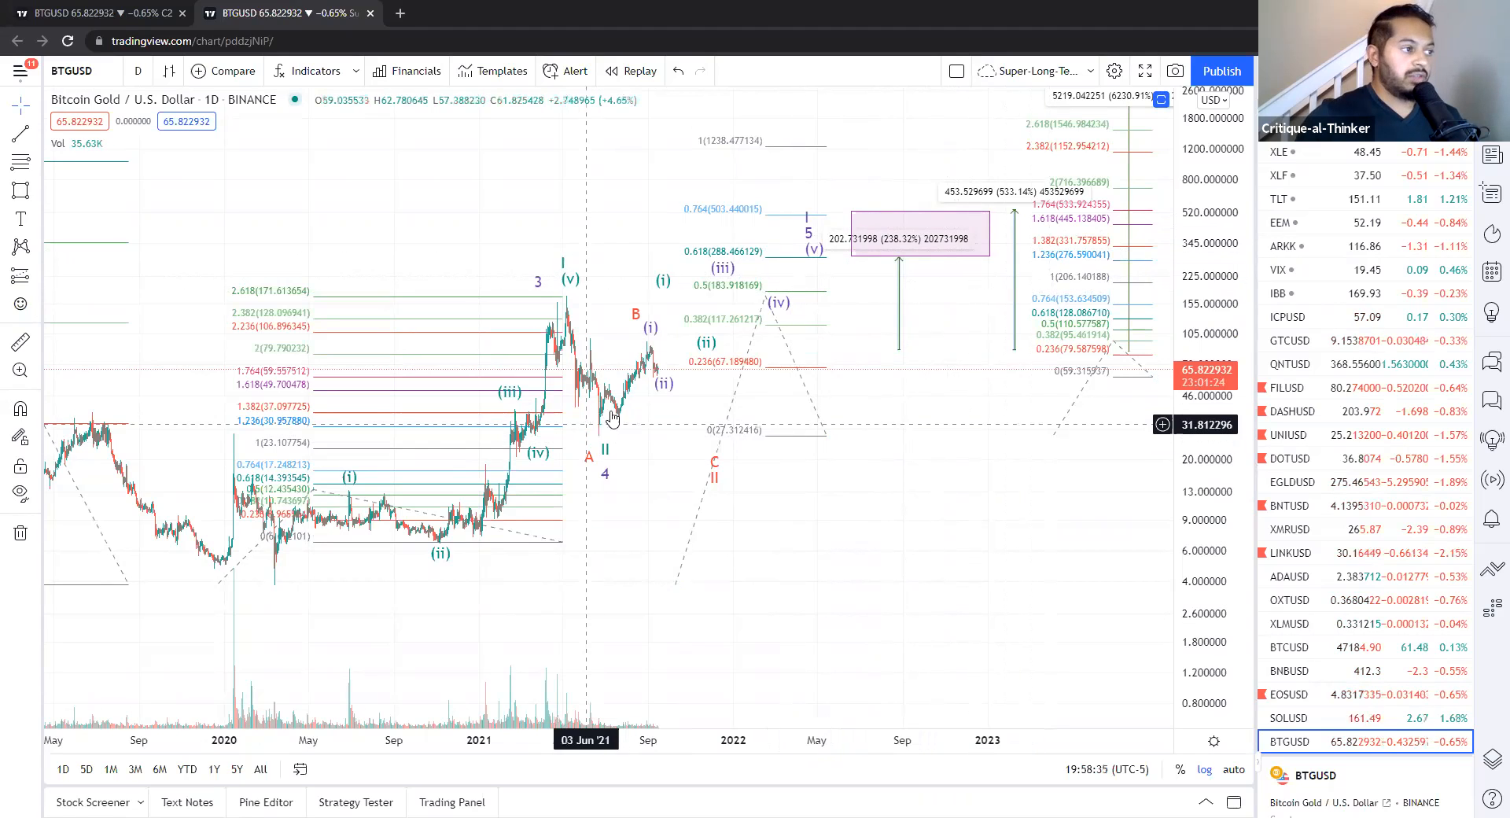
mouse_move(772, 263)
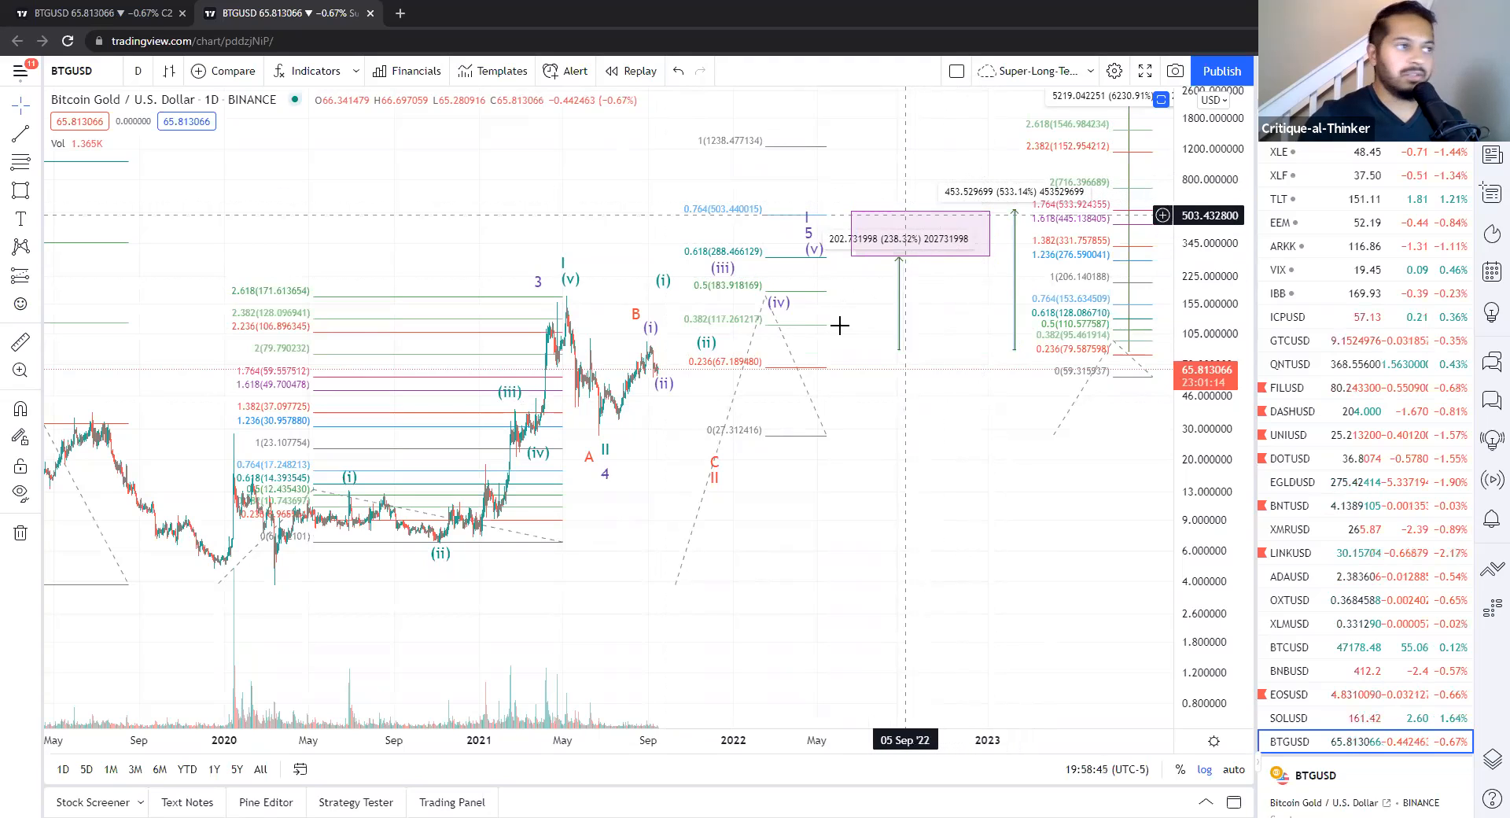
mouse_move(933, 456)
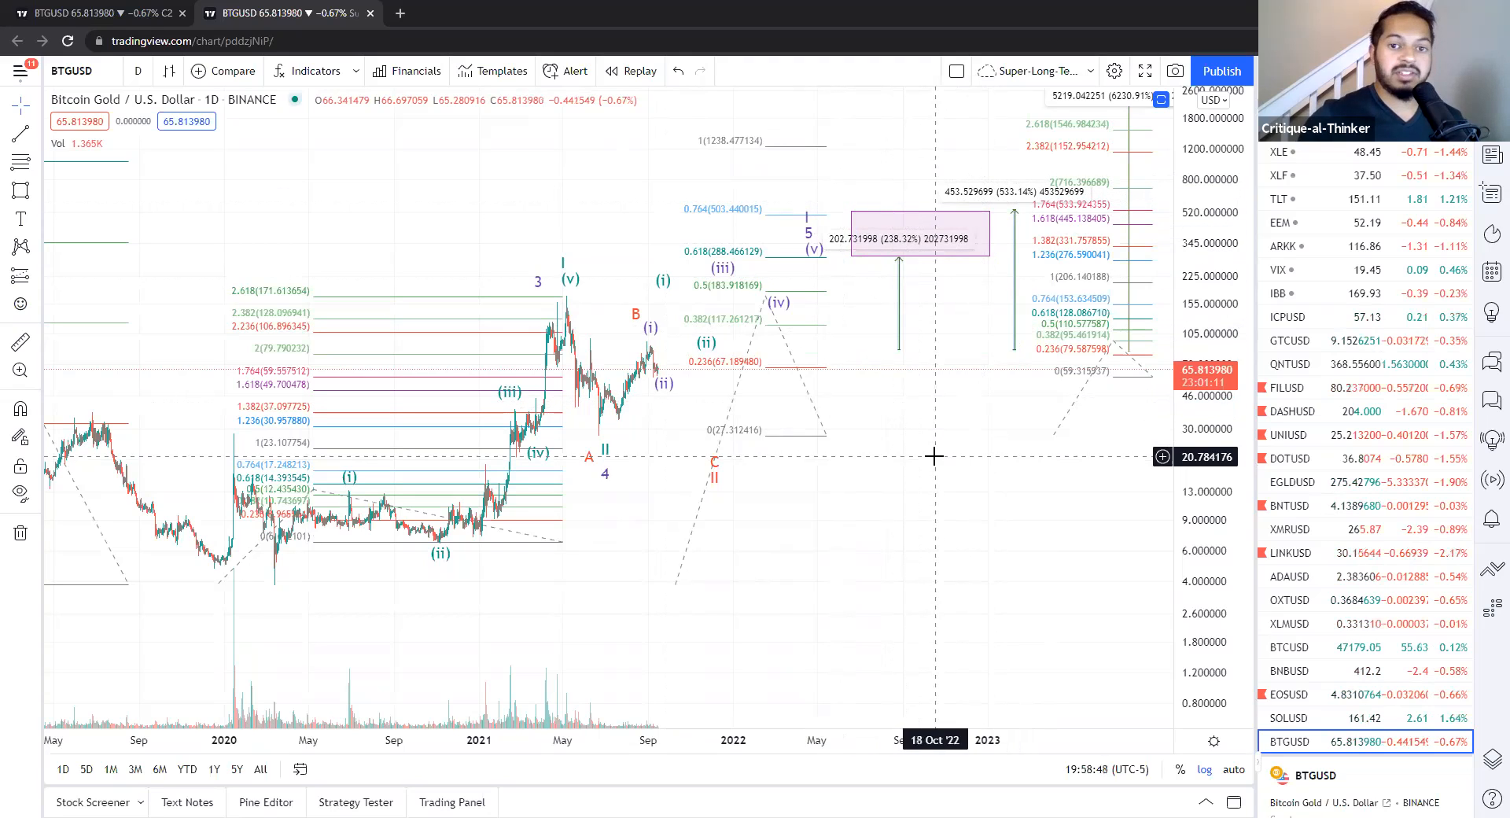
mouse_move(898, 215)
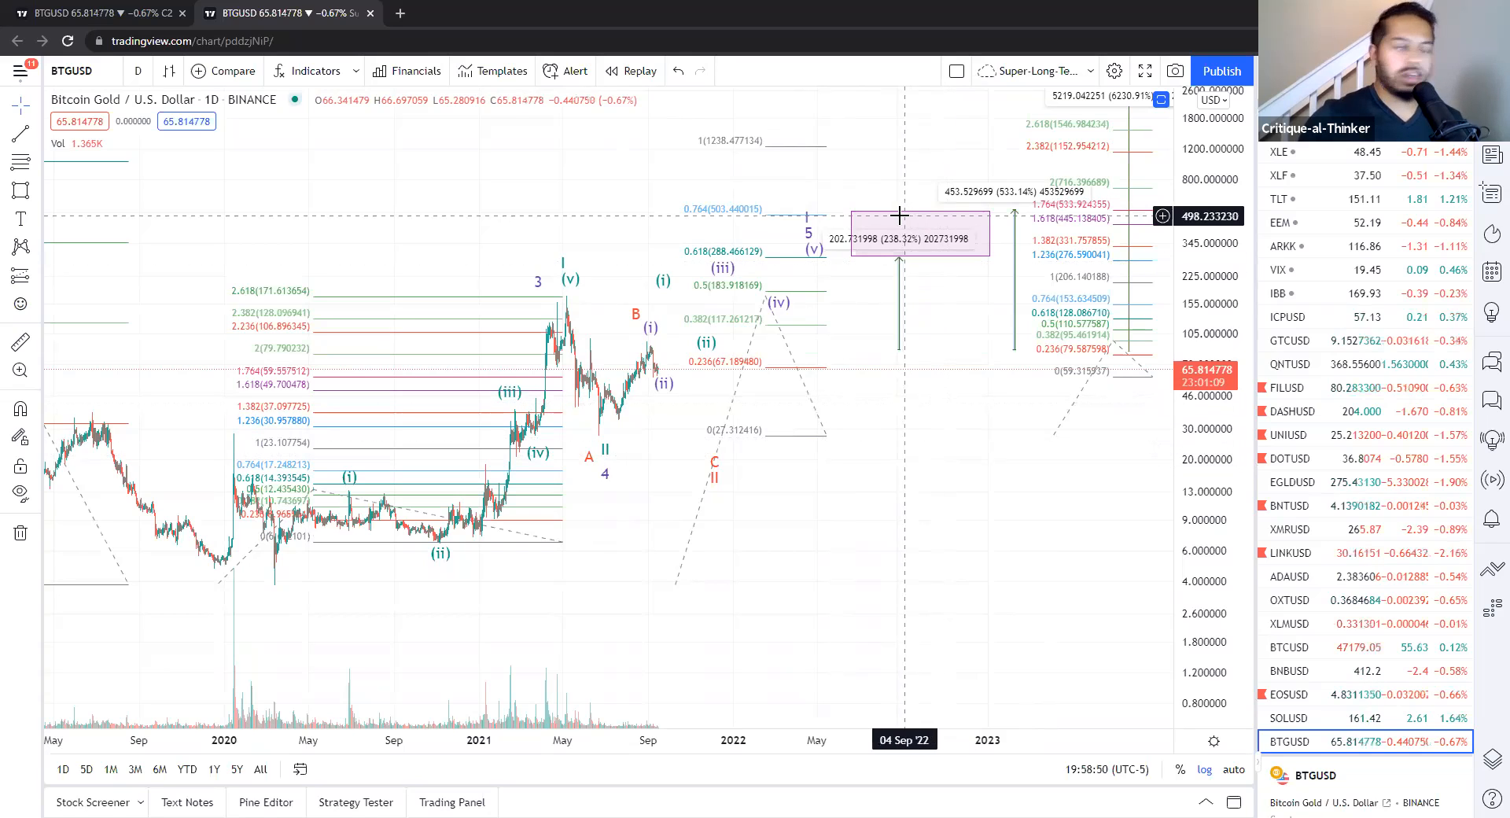
mouse_move(935, 458)
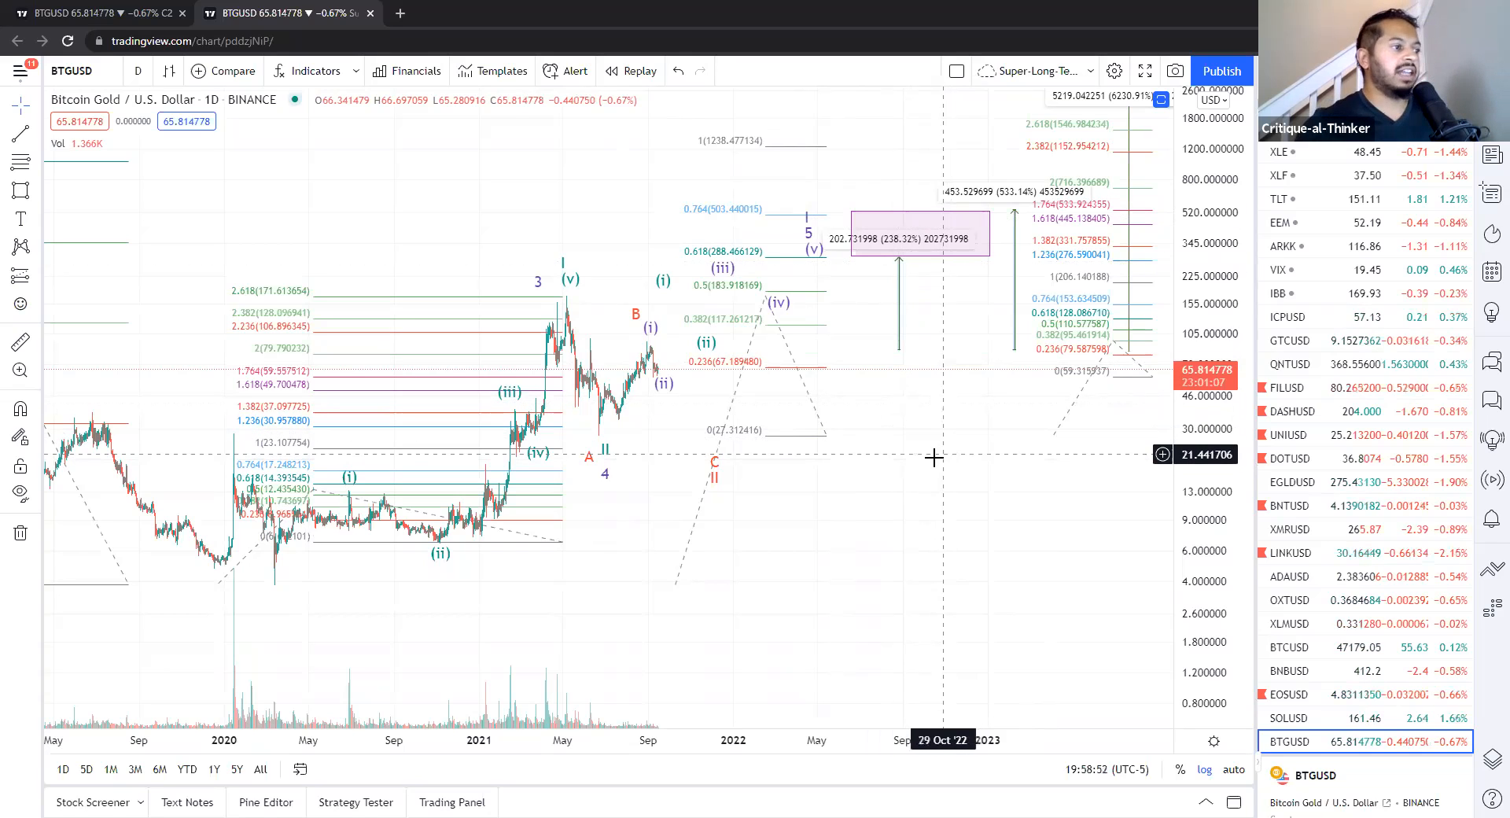
mouse_move(935, 450)
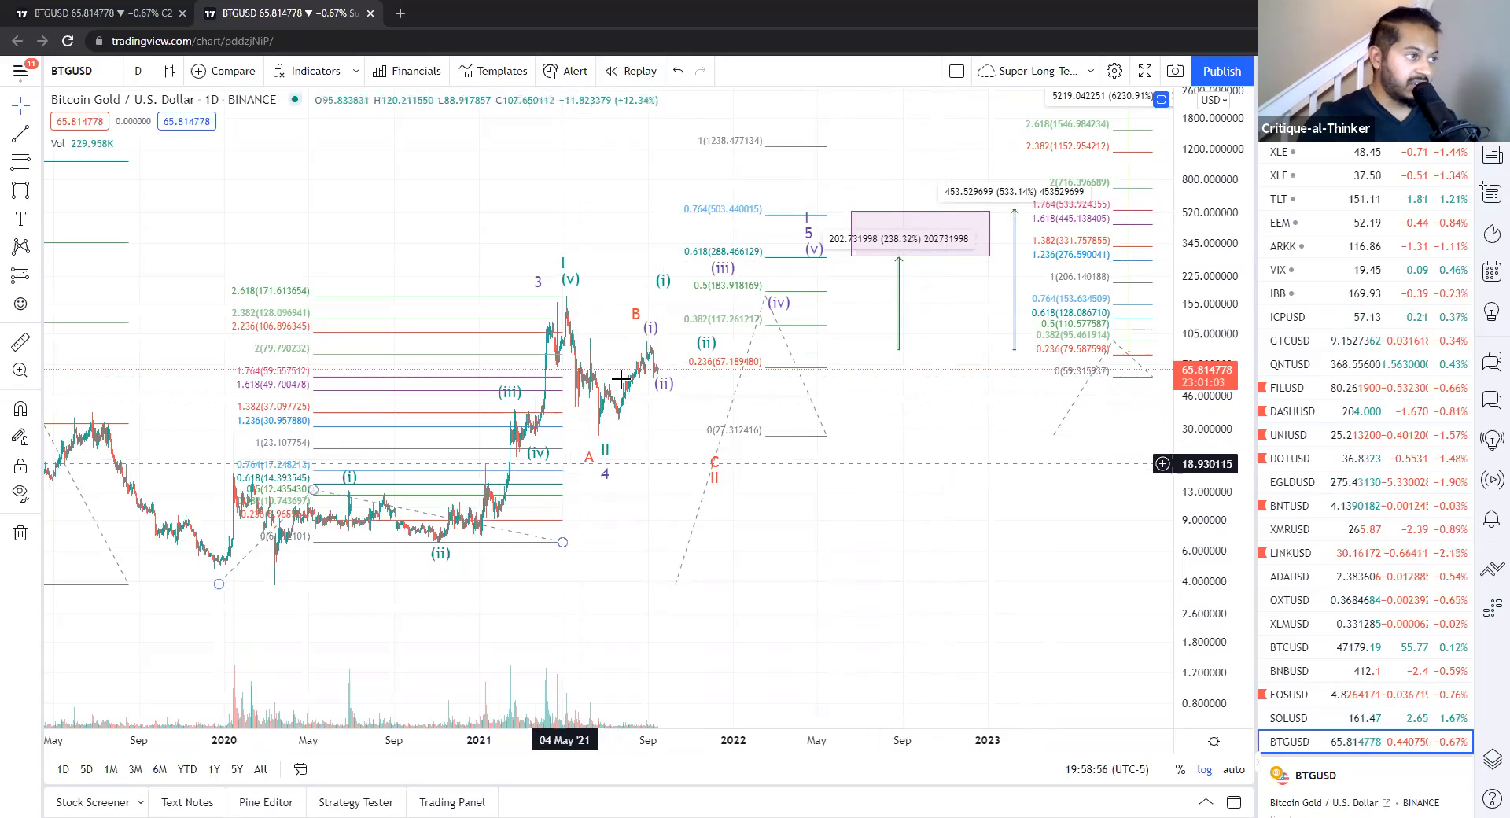
mouse_move(723, 472)
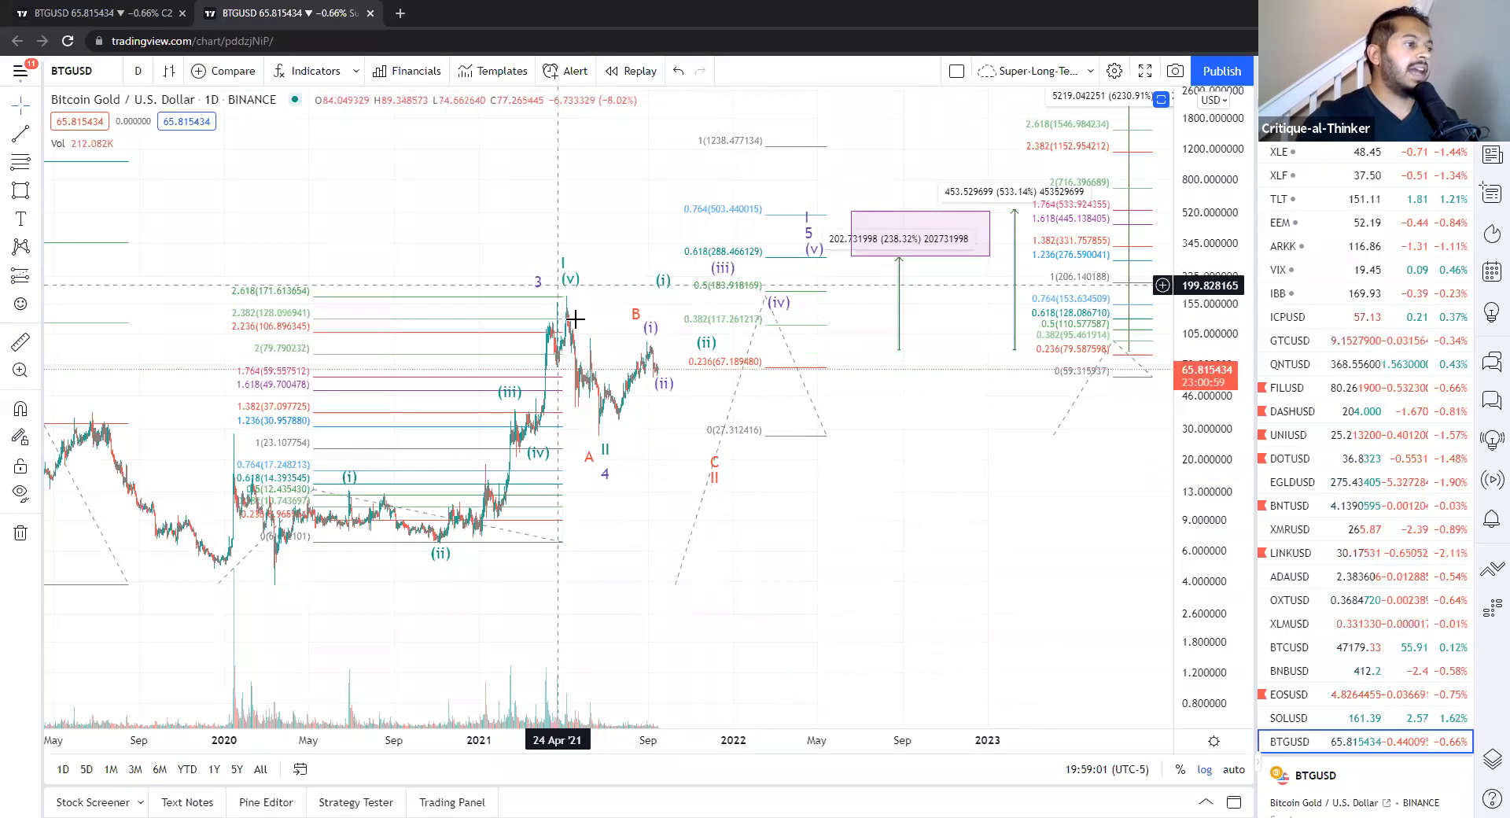
mouse_move(607, 435)
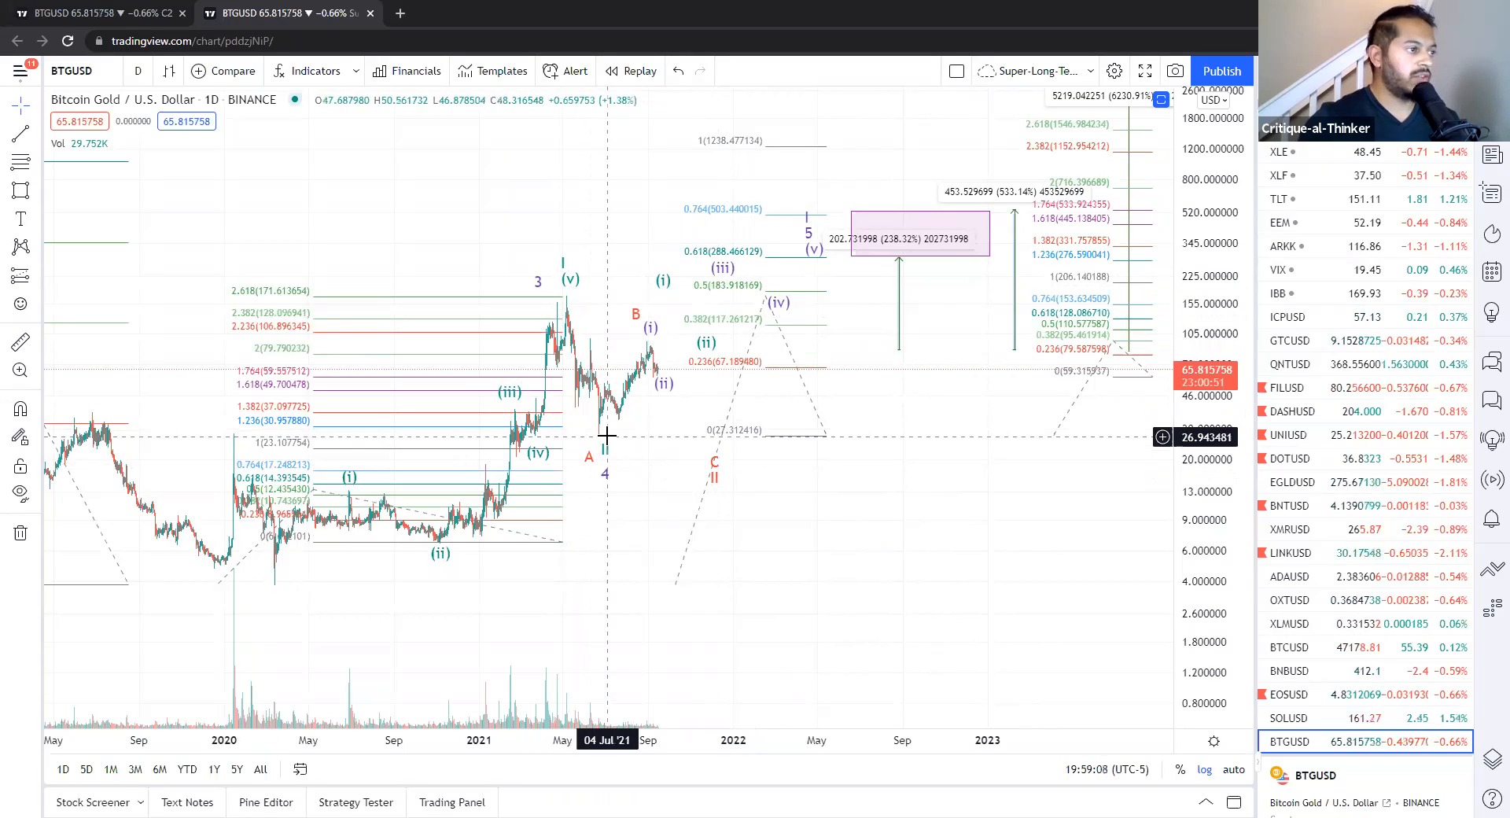
mouse_move(646, 313)
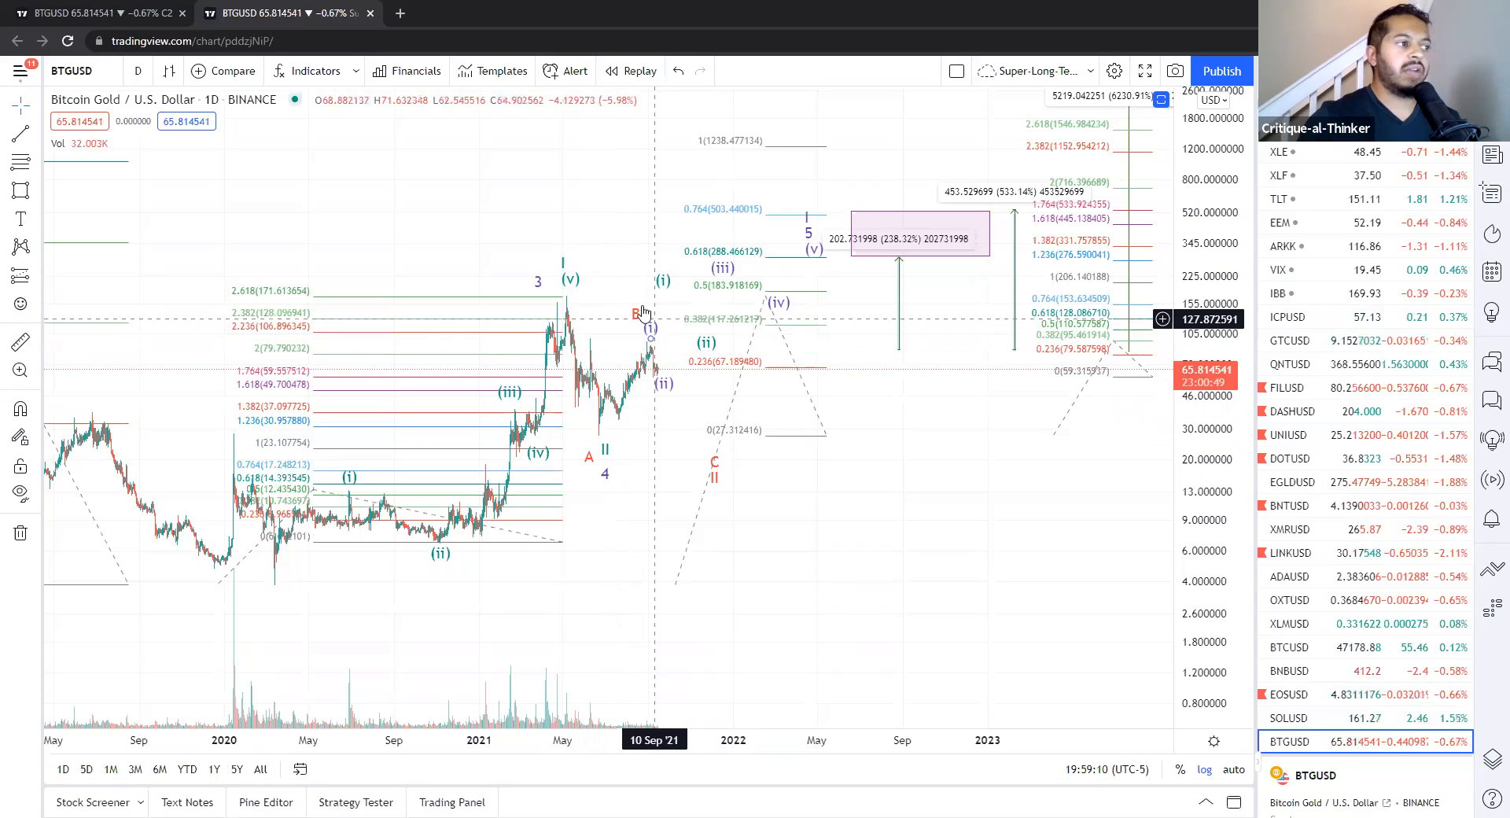
mouse_move(719, 465)
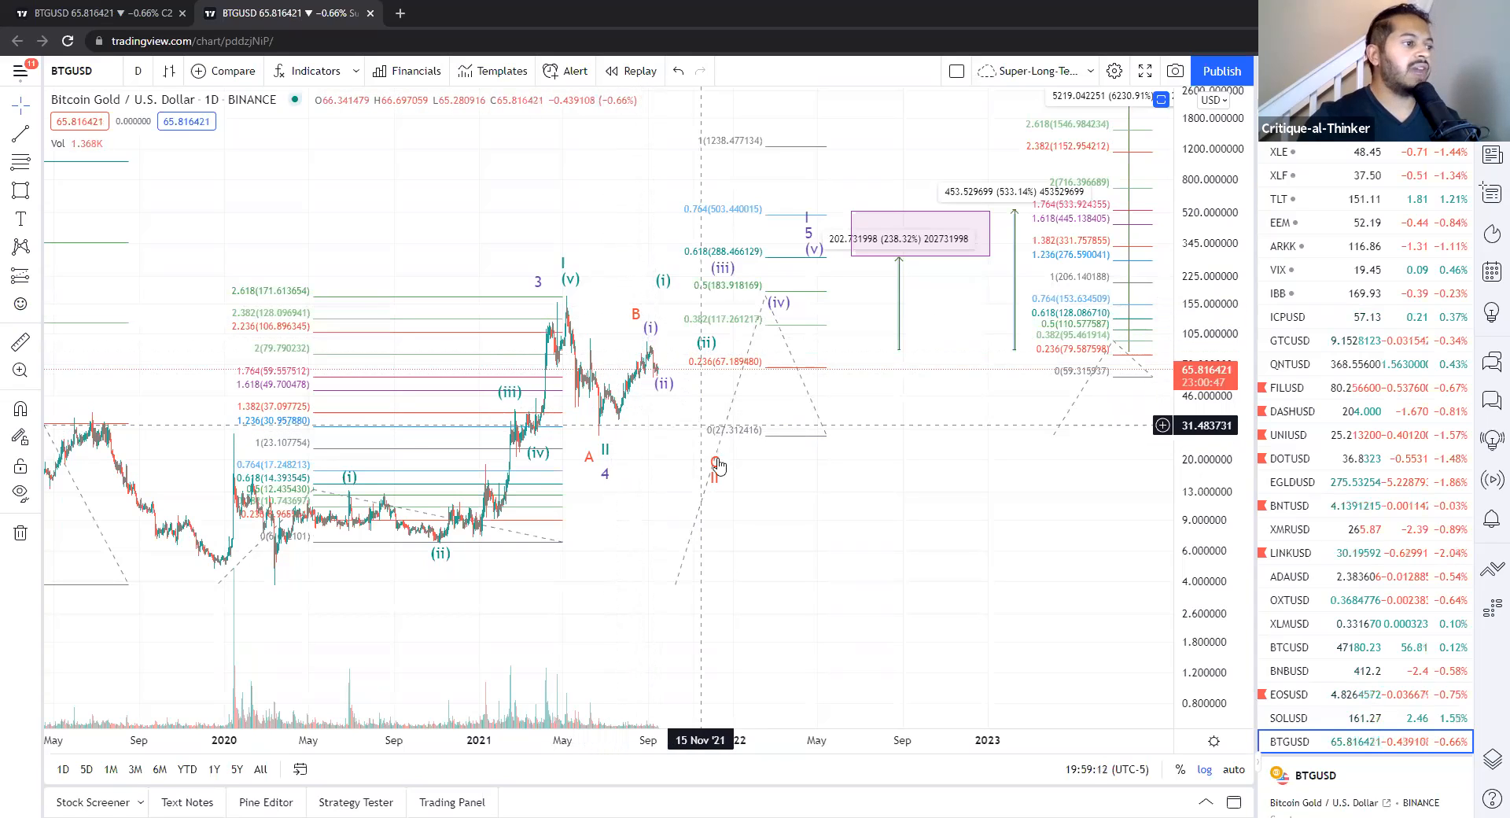
mouse_move(733, 477)
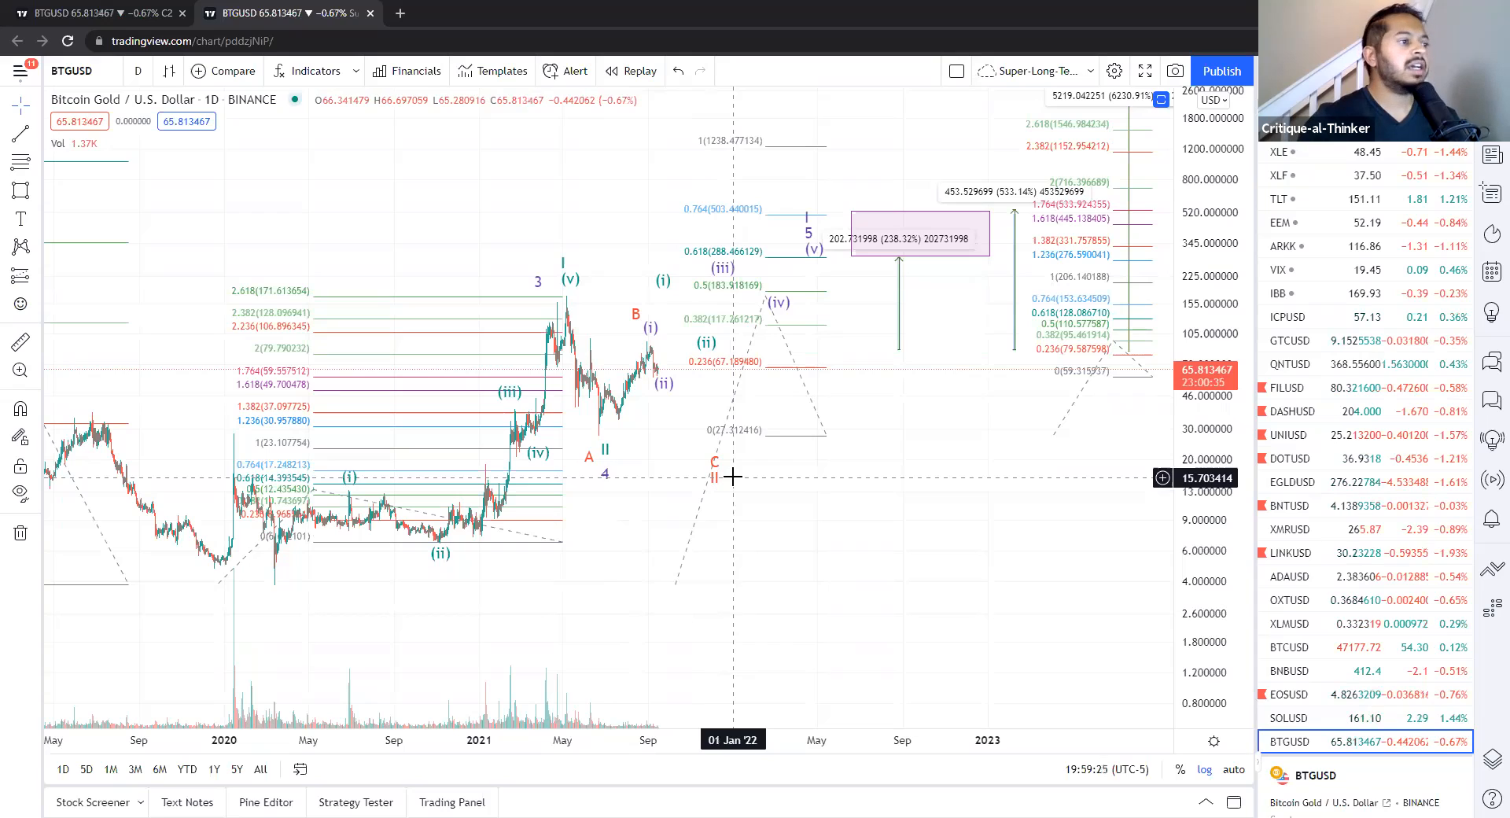
mouse_move(740, 482)
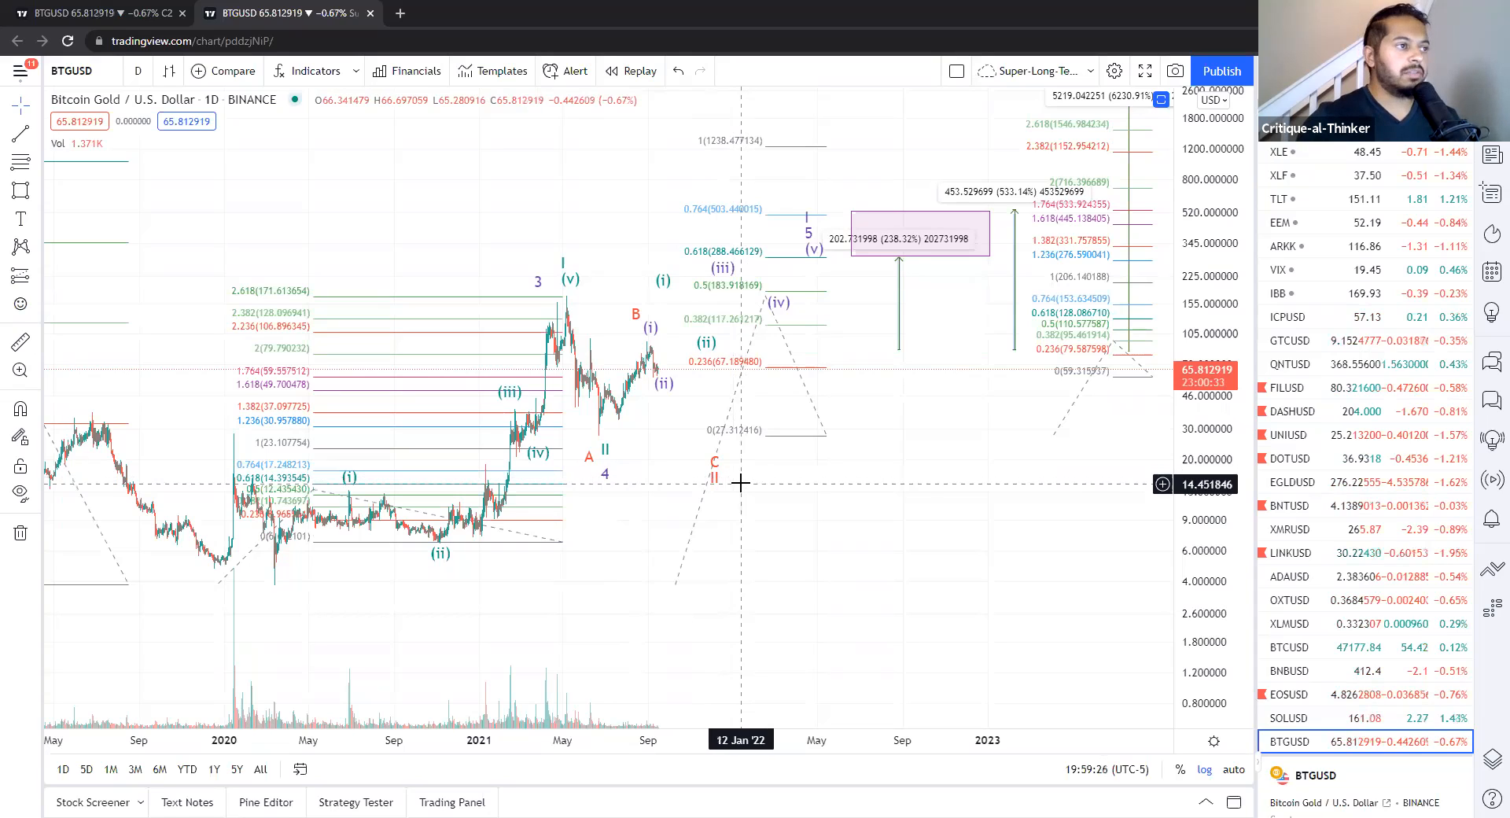
mouse_move(875, 475)
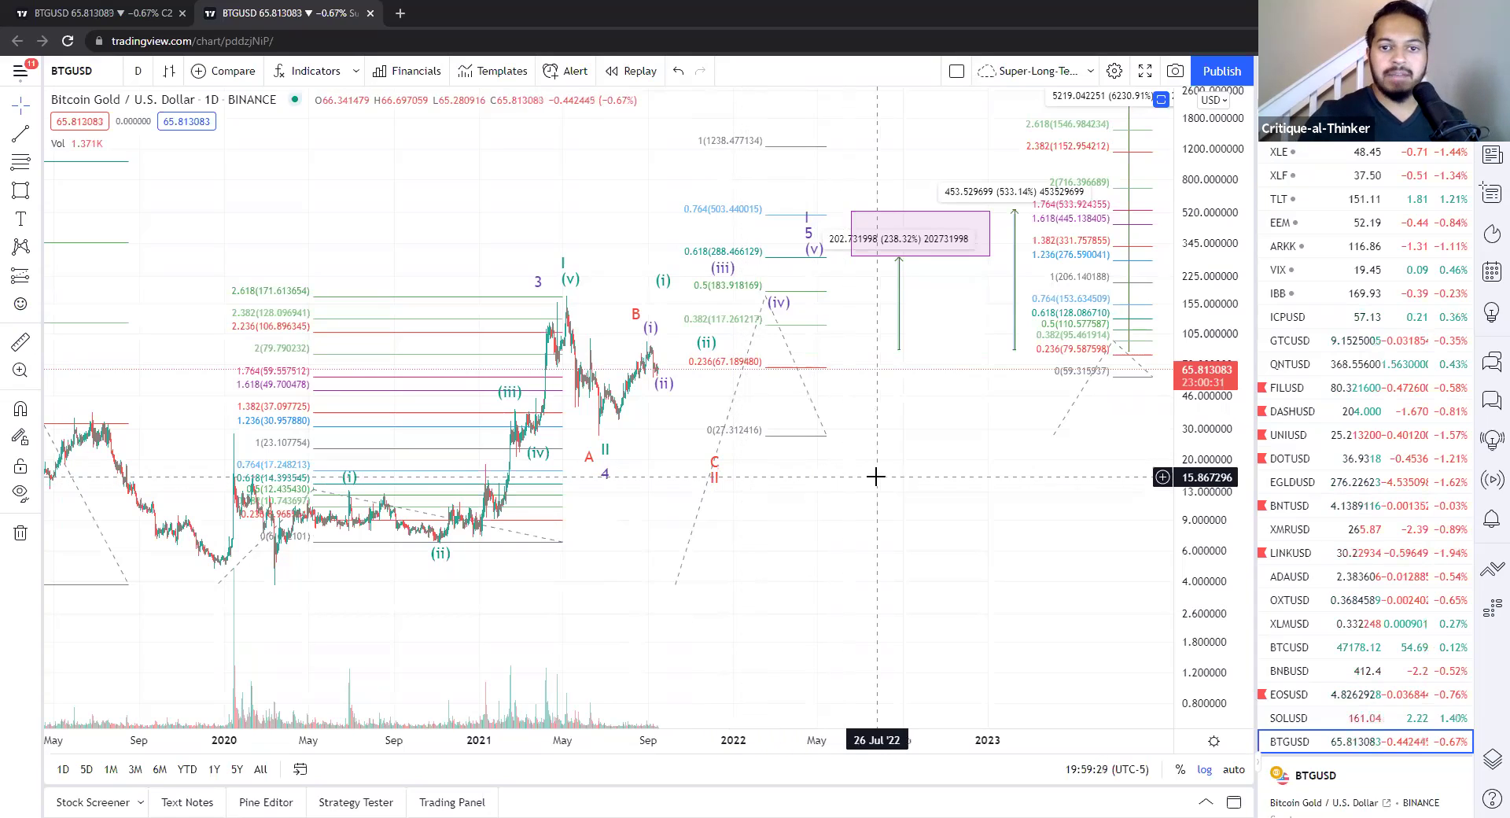